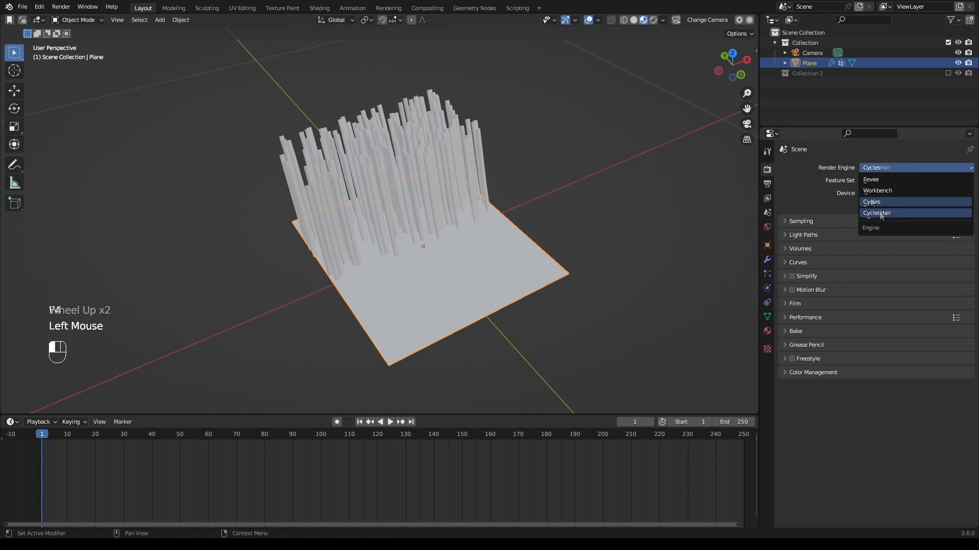
Step: Set the scene's render engine to CyclesHair
{"action": "left_click", "coordinate": [876, 213]}
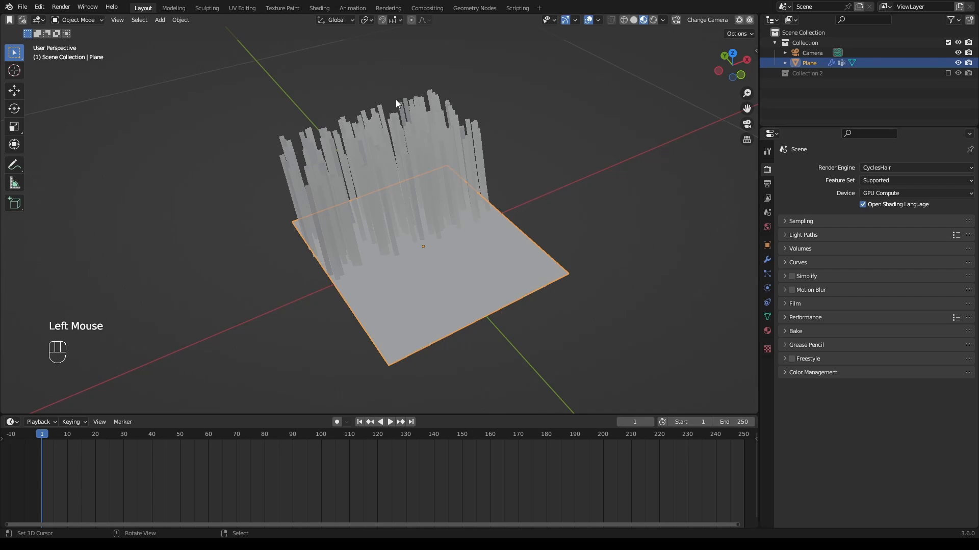
{"action": "mouse_move", "coordinate": [367, 135]}
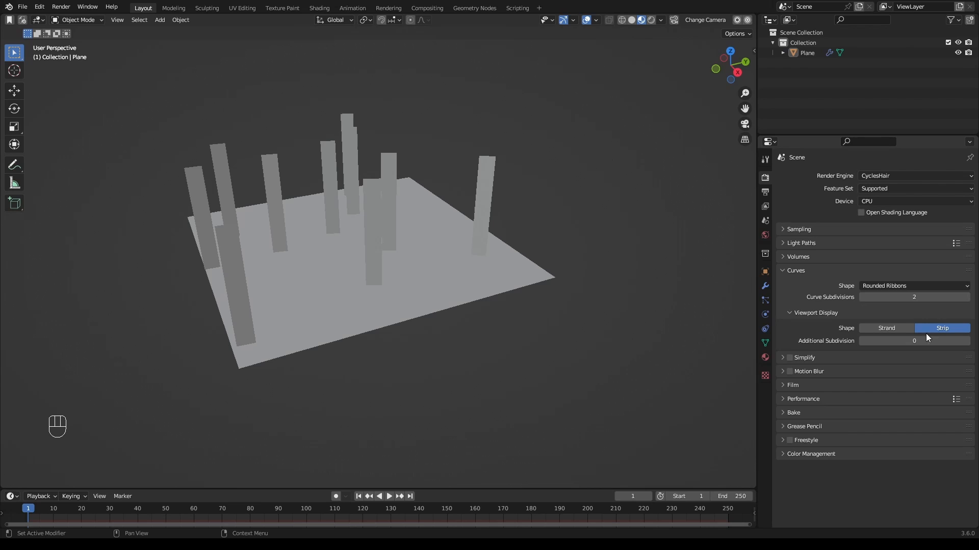
{"action": "mouse_move", "coordinate": [928, 338]}
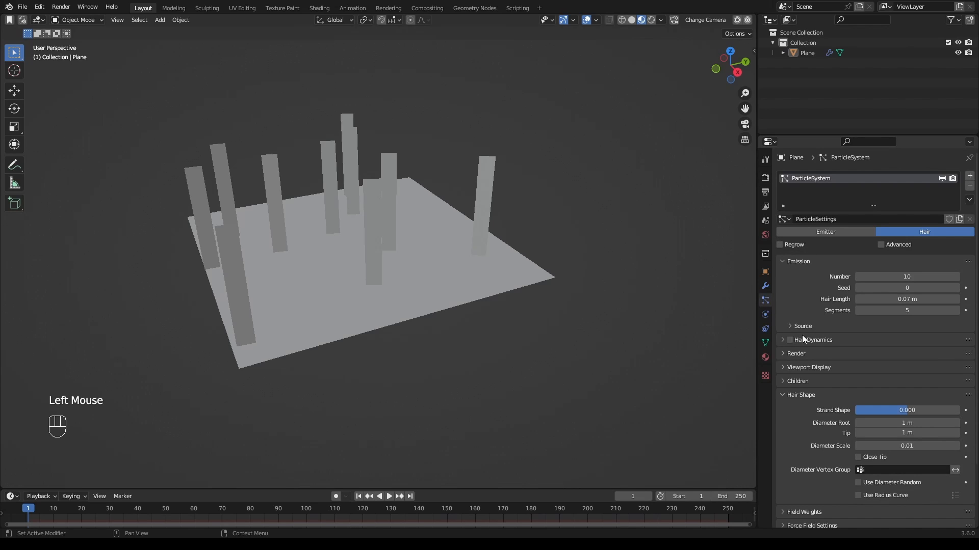
Step: Enable Use Radius Curve in the plane's Hair Shape settings and briefly open the shading pie
{"action": "scroll", "scroll_direction": "down", "scroll_amount": 3}
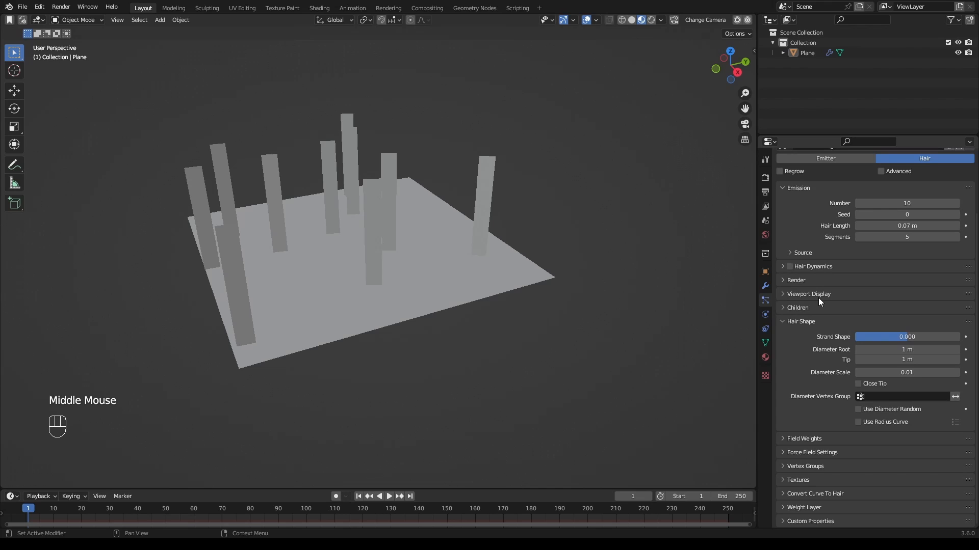
{"action": "mouse_move", "coordinate": [862, 430]}
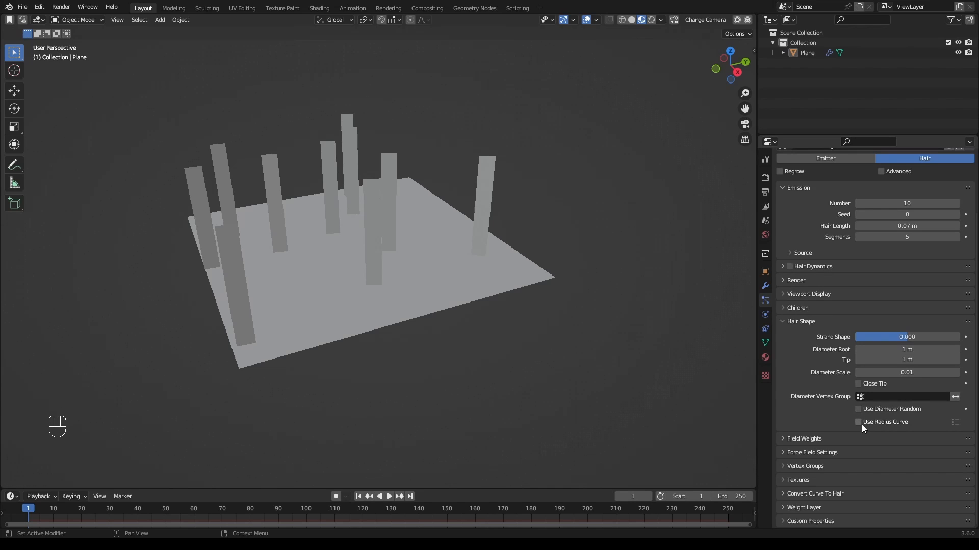
{"action": "mouse_move", "coordinate": [862, 430]}
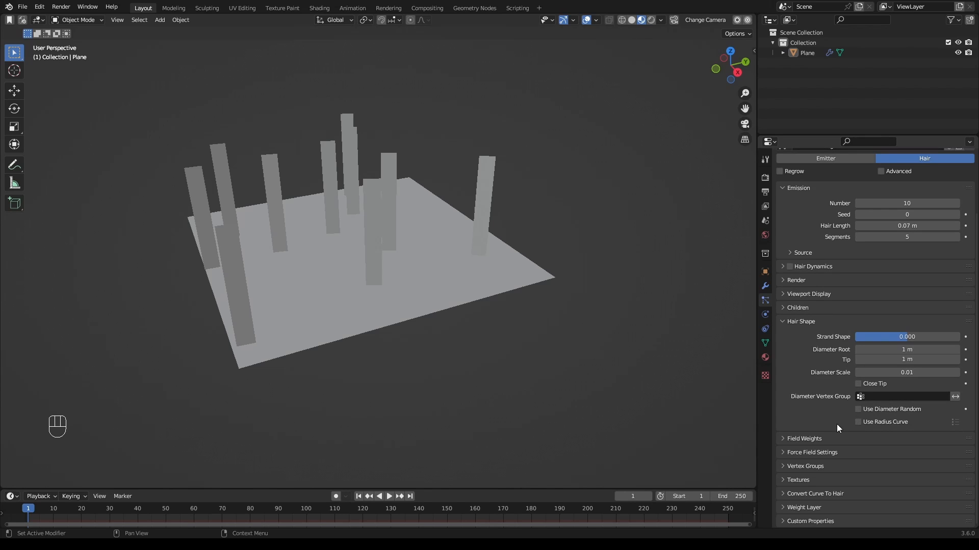
{"action": "left_click", "coordinate": [859, 422]}
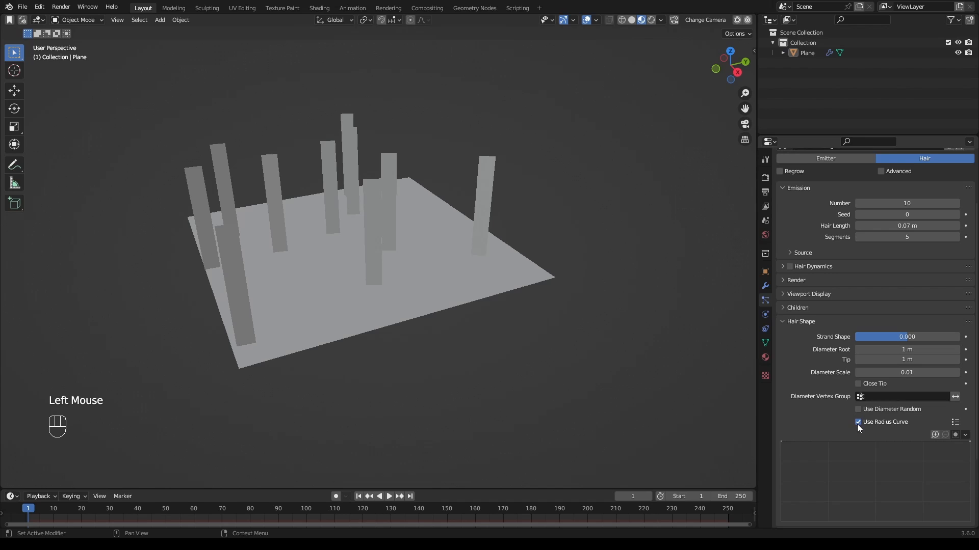
{"action": "scroll", "scroll_direction": "down", "scroll_amount": 3}
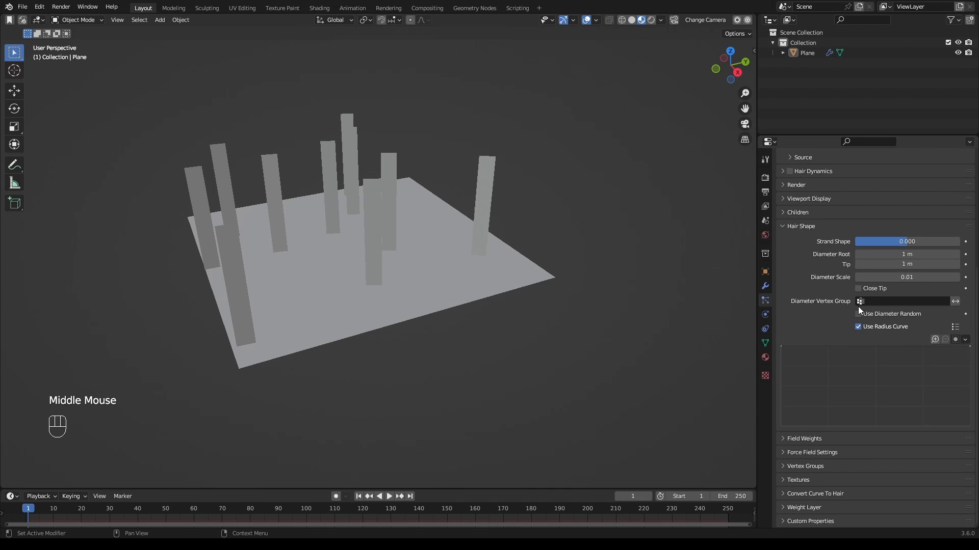
{"action": "key", "text": "z"}
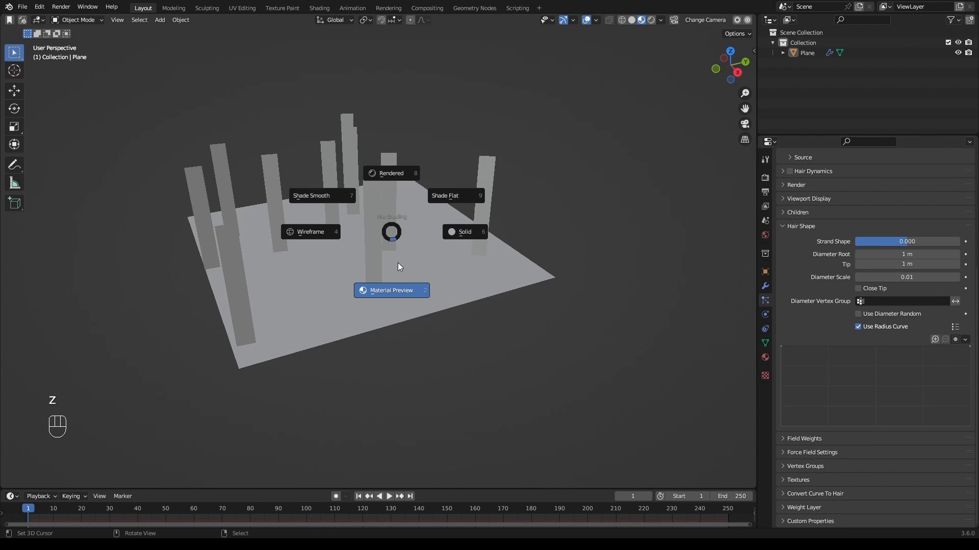
{"action": "mouse_move", "coordinate": [391, 167]}
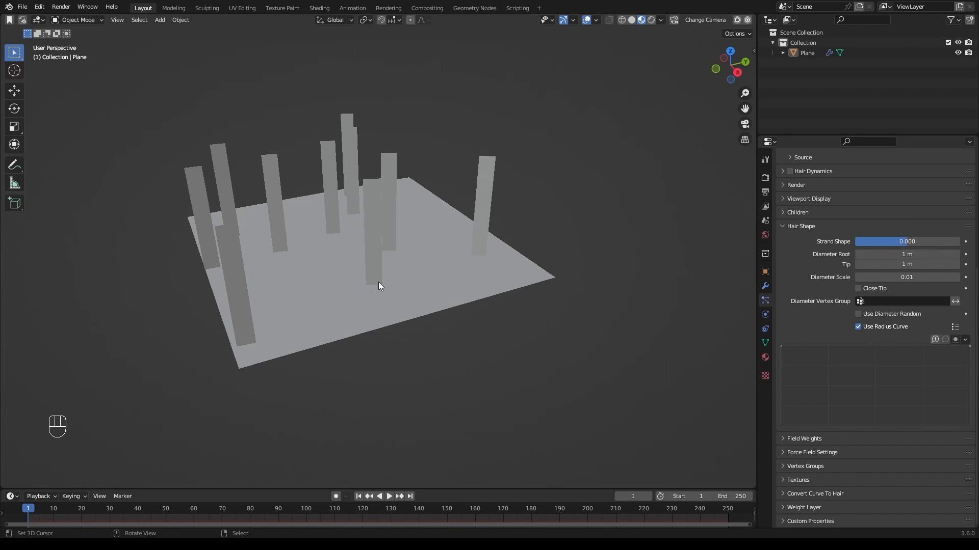
{"action": "mouse_move", "coordinate": [437, 275]}
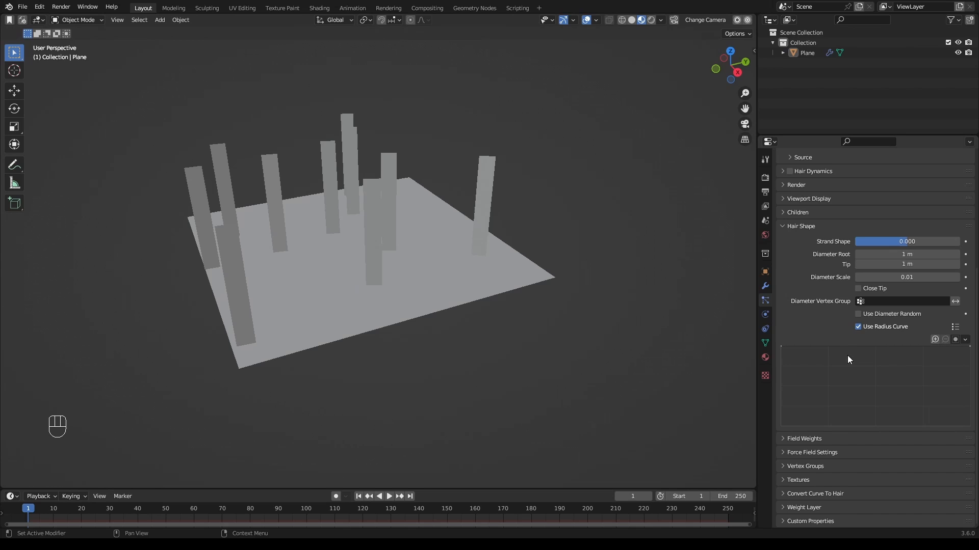
{"action": "mouse_move", "coordinate": [846, 351]}
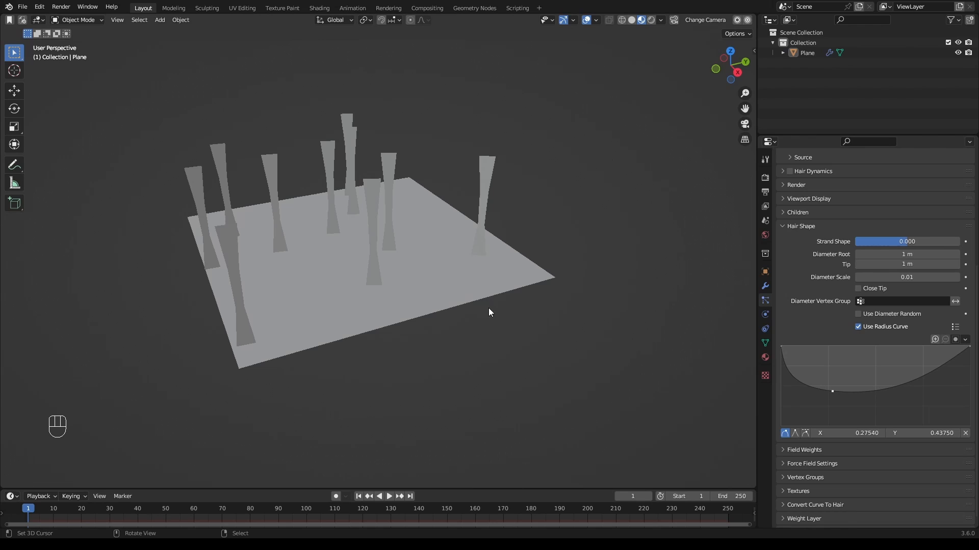
{"action": "mouse_move", "coordinate": [835, 394]}
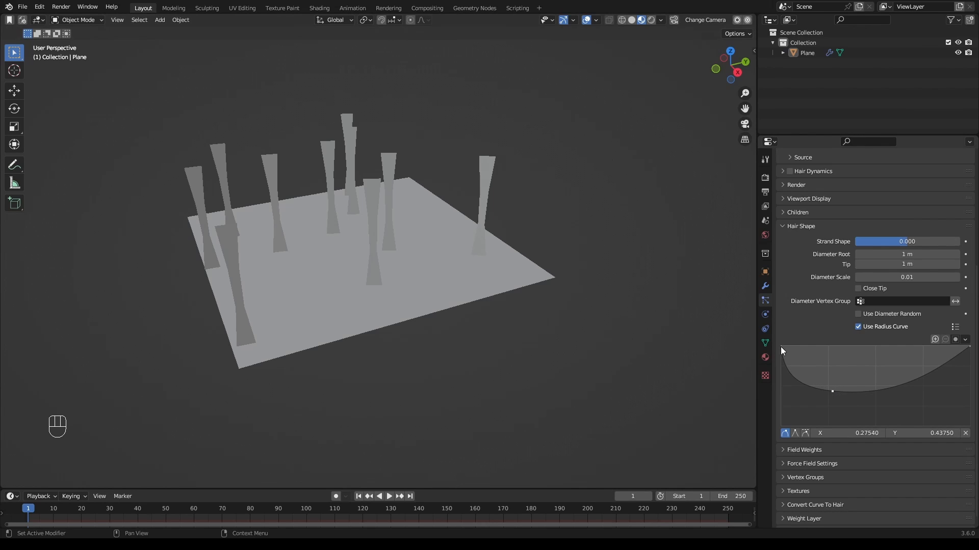
Step: Shape the radius curve into two mid-length bulges with a low, thinning tail
{"action": "left_click_drag", "start_coordinate": [831, 391], "coordinate": [862, 373]}
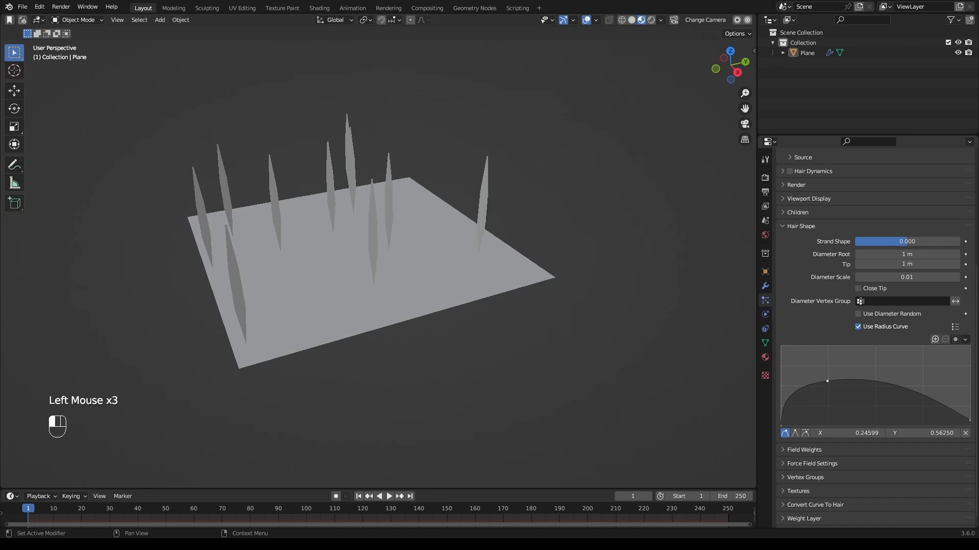
{"action": "left_click_drag", "start_coordinate": [827, 381], "coordinate": [856, 356]}
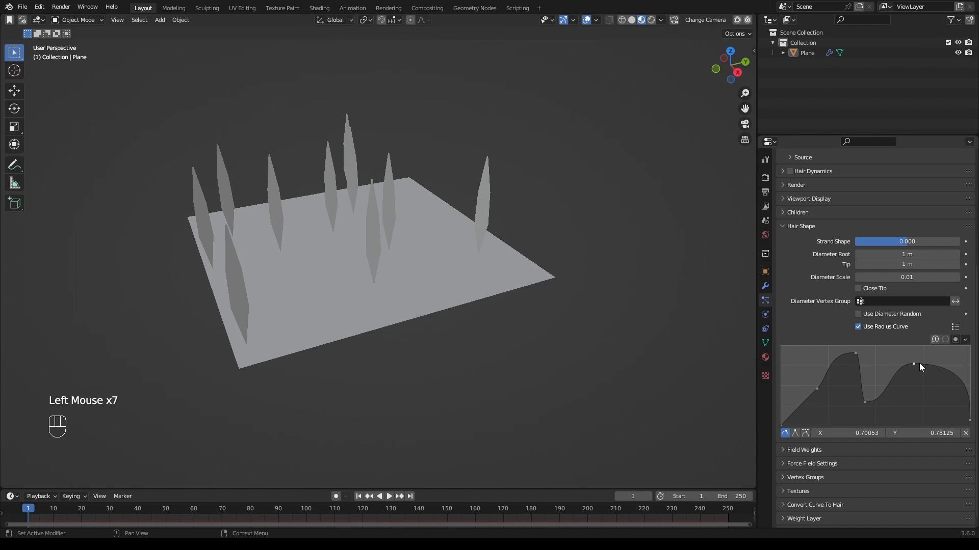
{"action": "left_click_drag", "start_coordinate": [912, 363], "coordinate": [930, 414]}
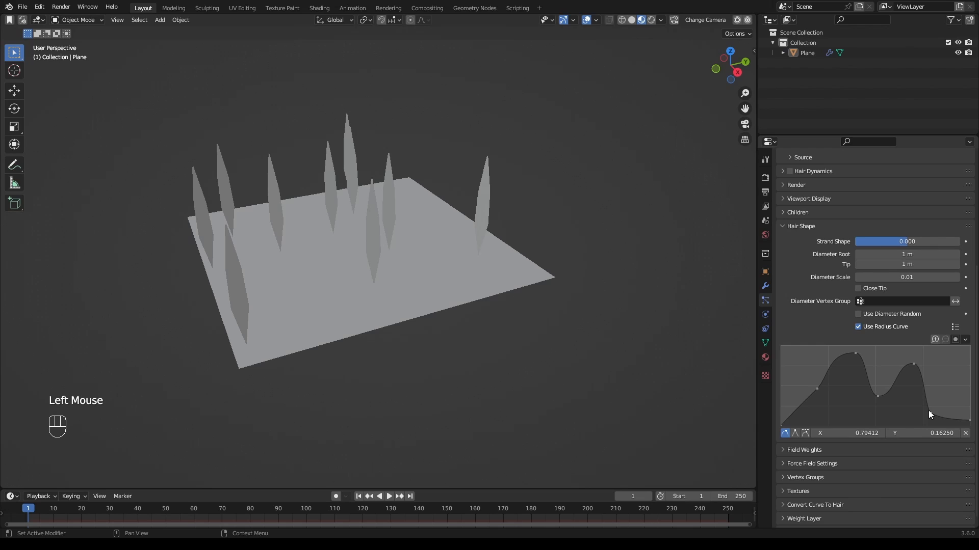
Step: Enable Use Diameter Random with seed 4 and sweep Threshold between -1.00 and 1.00
{"action": "left_click", "coordinate": [858, 314]}
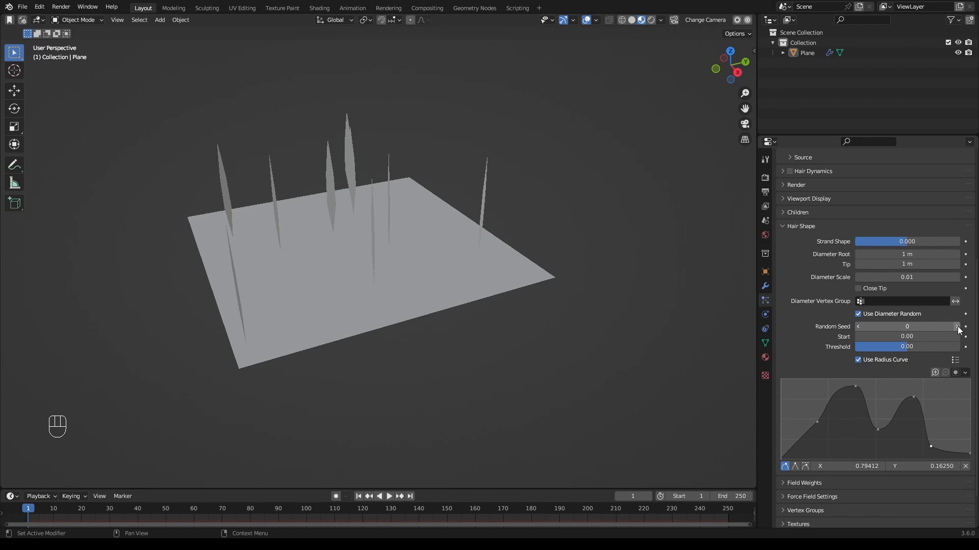
{"action": "left_click", "coordinate": [959, 326]}
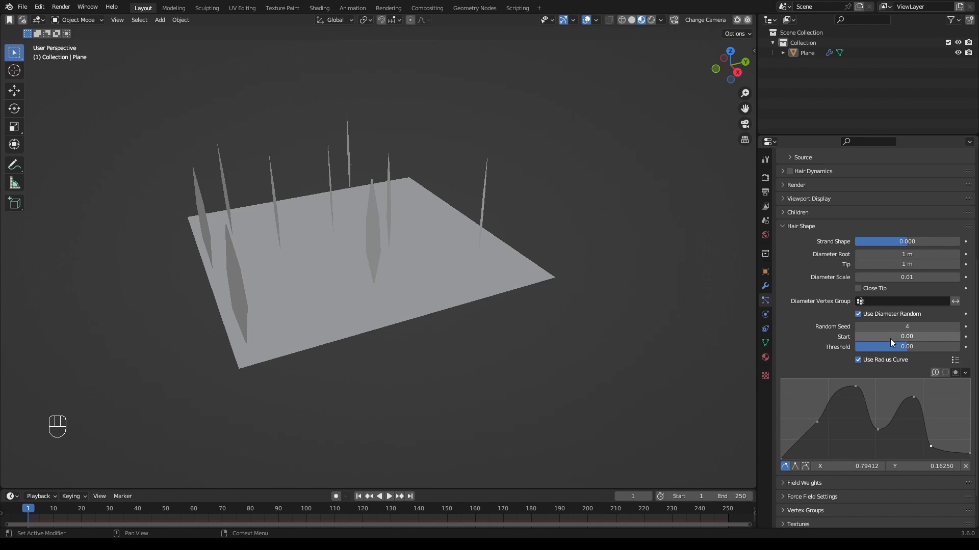
{"action": "mouse_move", "coordinate": [889, 337]}
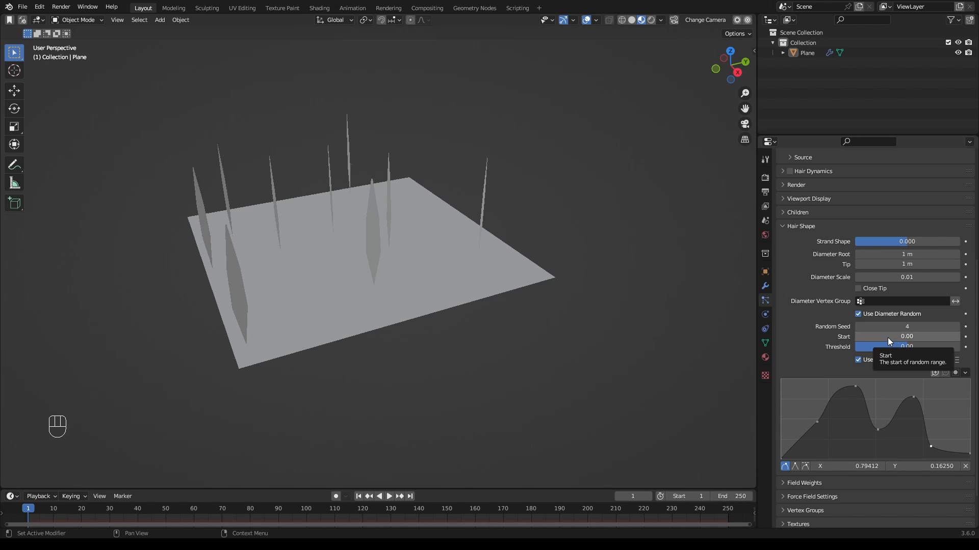
{"action": "left_click", "coordinate": [906, 336]}
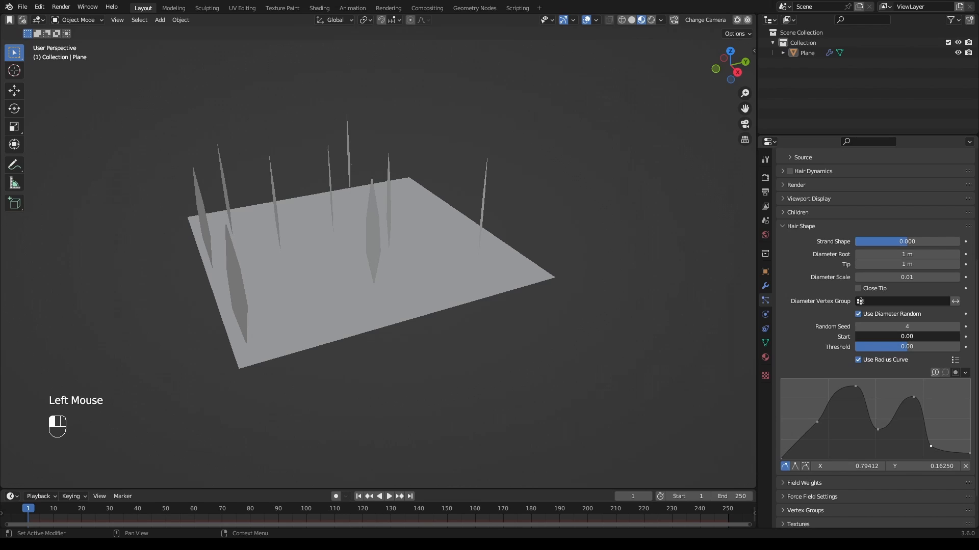
{"action": "left_click", "coordinate": [907, 337]}
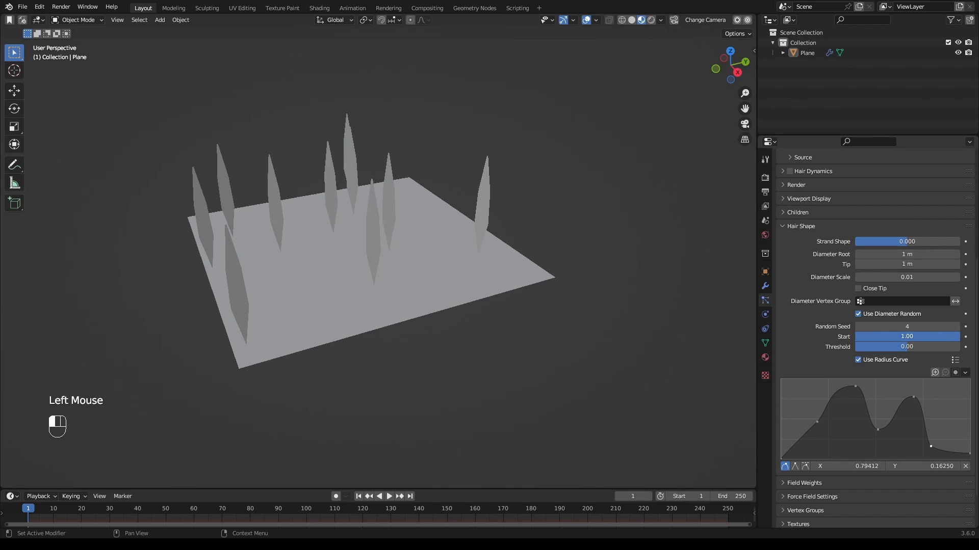
{"action": "mouse_move", "coordinate": [934, 337]}
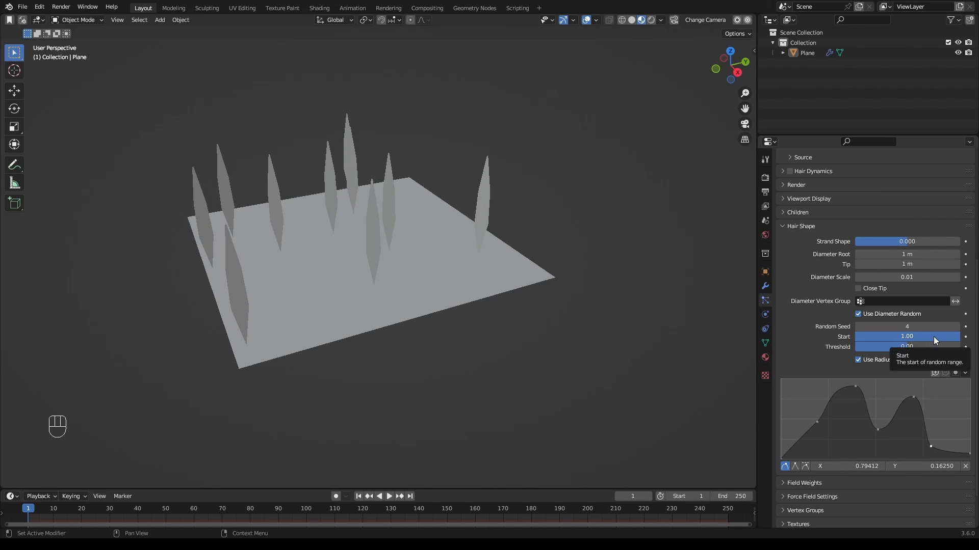
{"action": "left_click", "coordinate": [906, 336]}
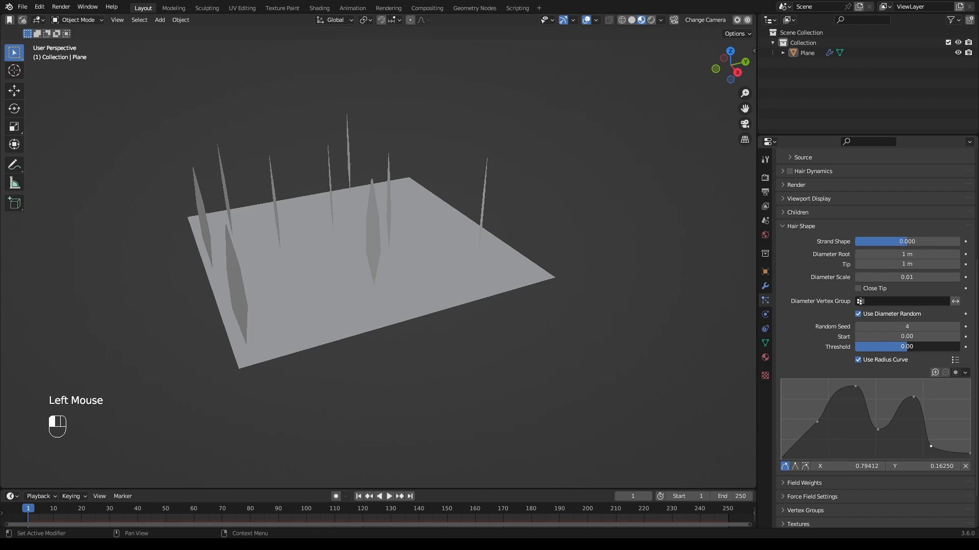
{"action": "left_click_drag", "start_coordinate": [924, 347], "coordinate": [880, 347]}
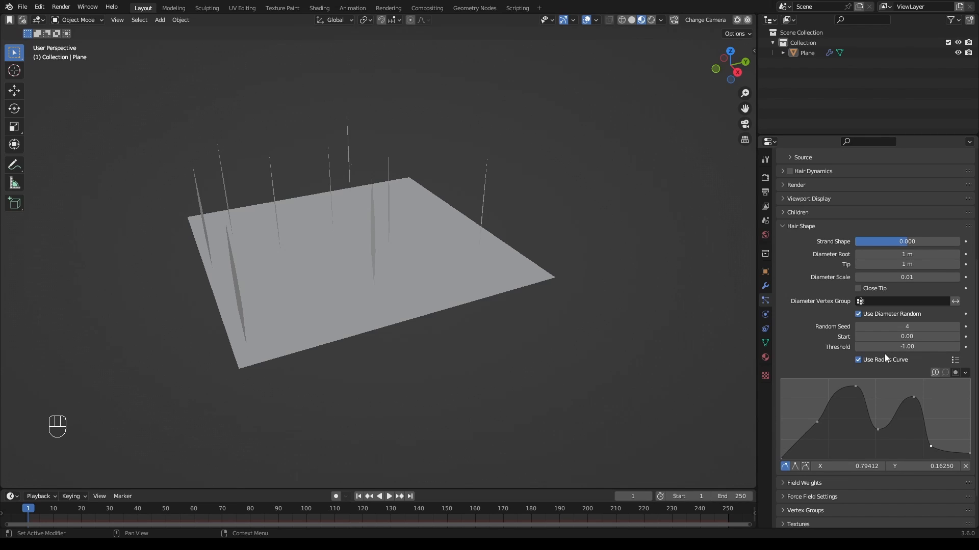
{"action": "mouse_move", "coordinate": [884, 347]}
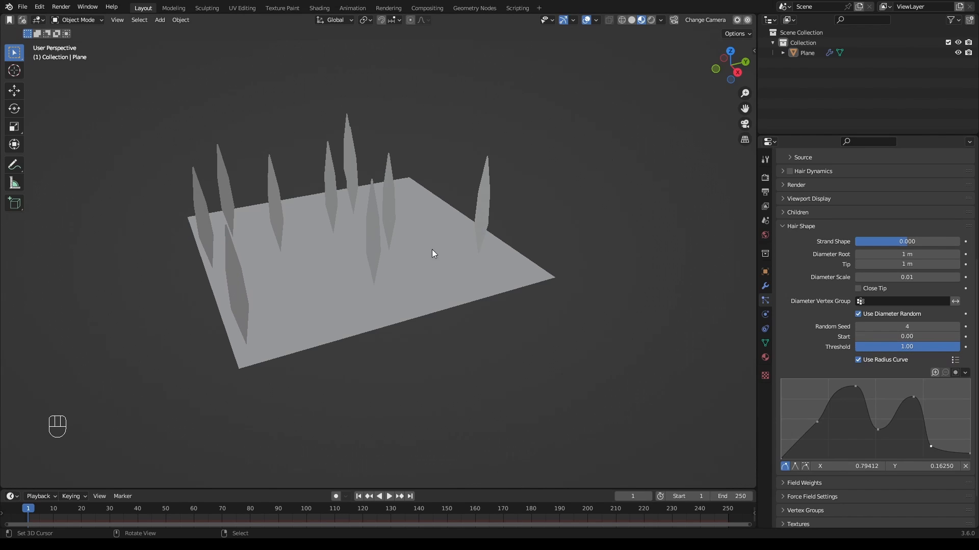
{"action": "mouse_move", "coordinate": [793, 445]}
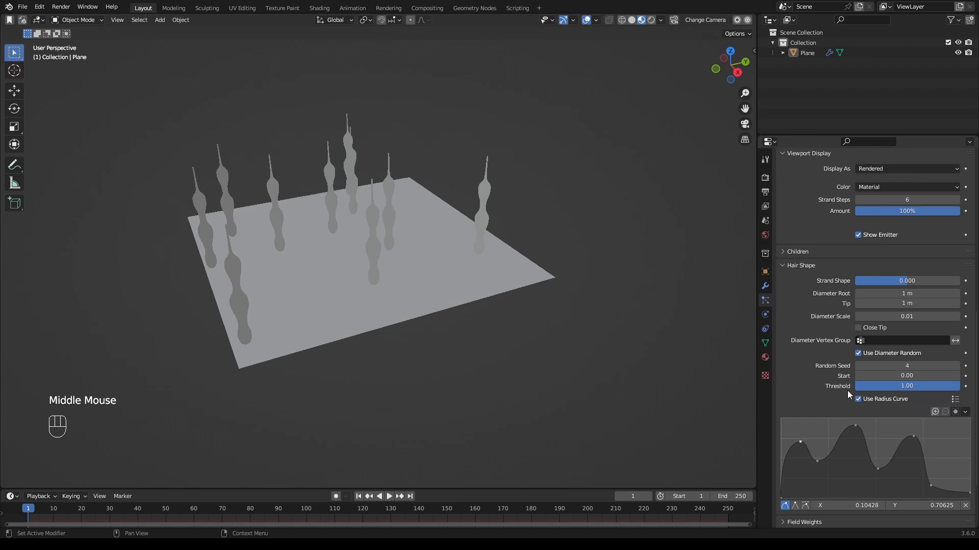
Step: Scroll down the particle properties to inspect the wavy radius-curve hair settings
{"action": "scroll", "scroll_direction": "down", "scroll_amount": 3}
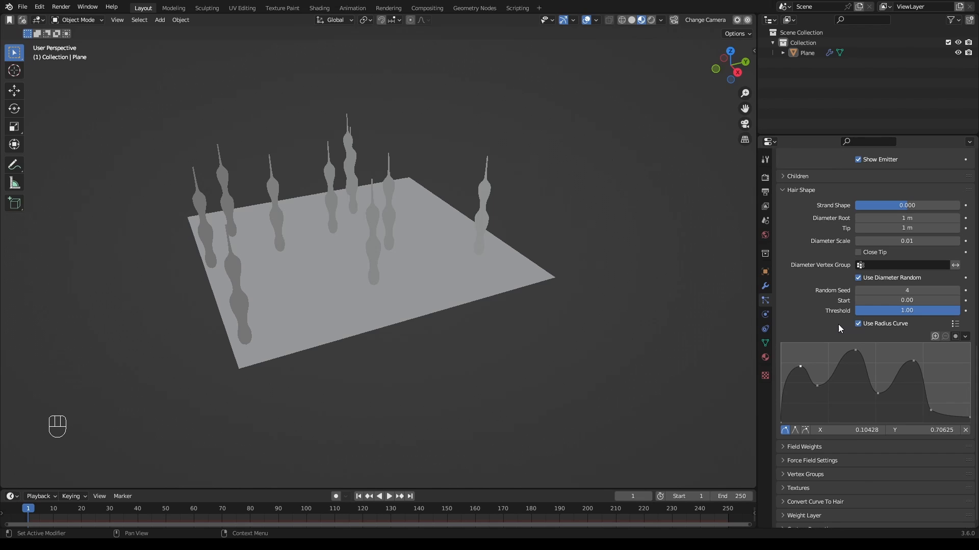
{"action": "mouse_move", "coordinate": [837, 329]}
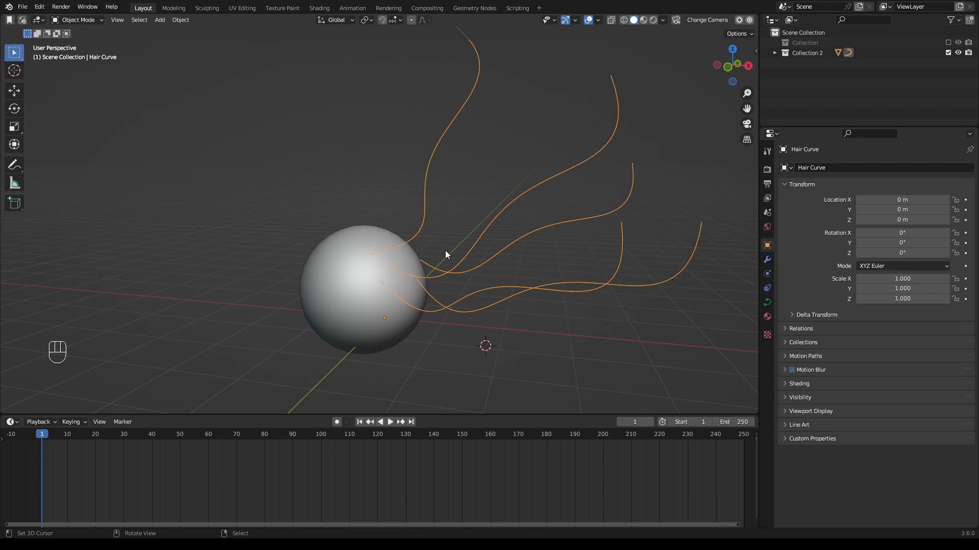
Step: Select all hair curve points and set their spline type to Poly
{"action": "key", "text": "Tab"}
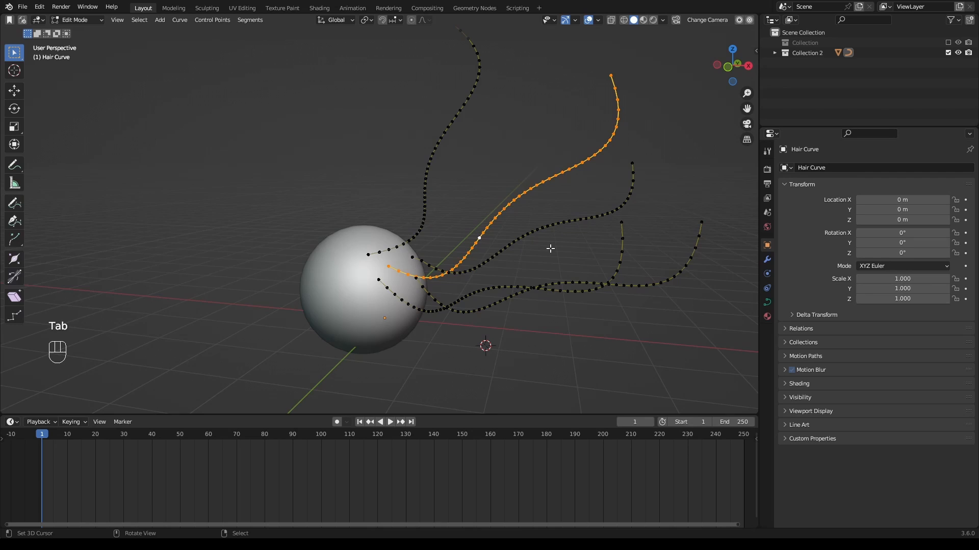
{"action": "key", "text": "a"}
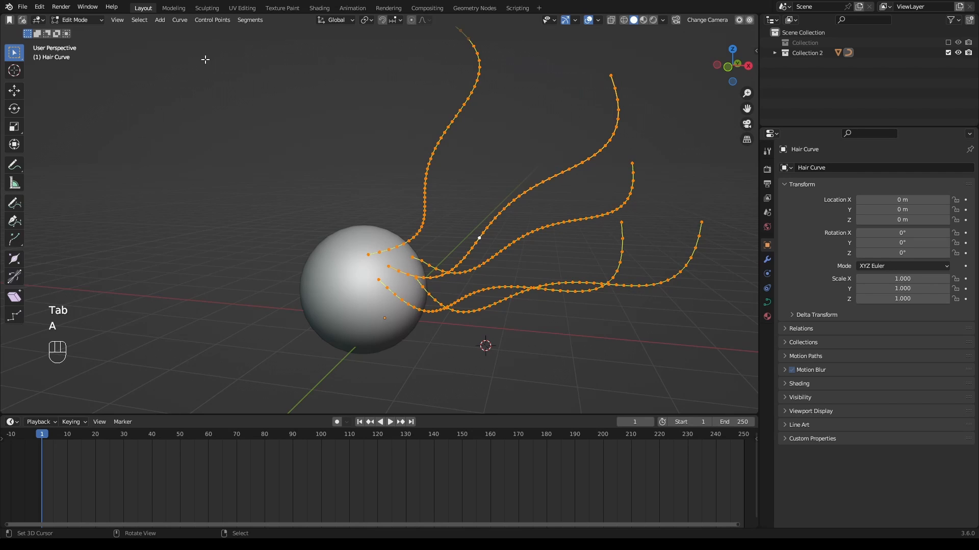
{"action": "left_click", "coordinate": [179, 20]}
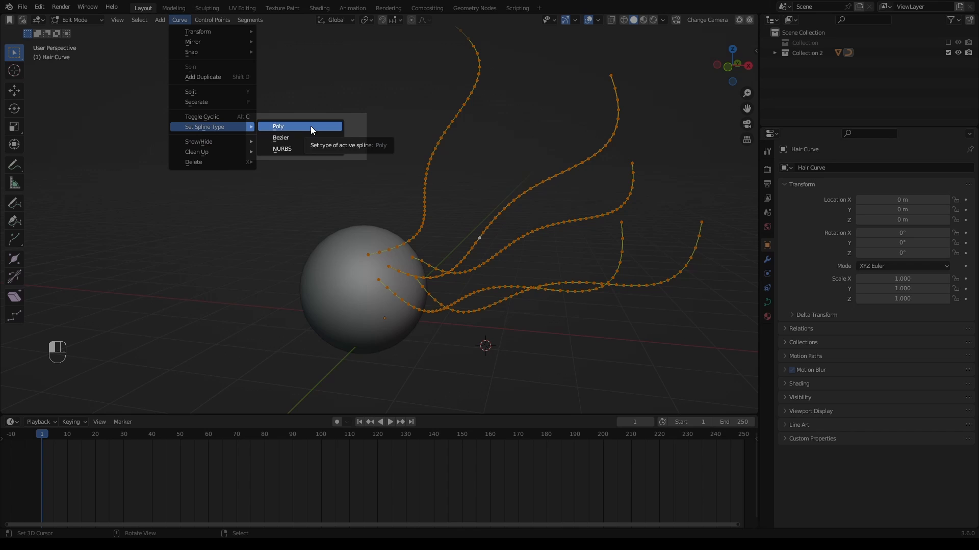
{"action": "left_click", "coordinate": [277, 127]}
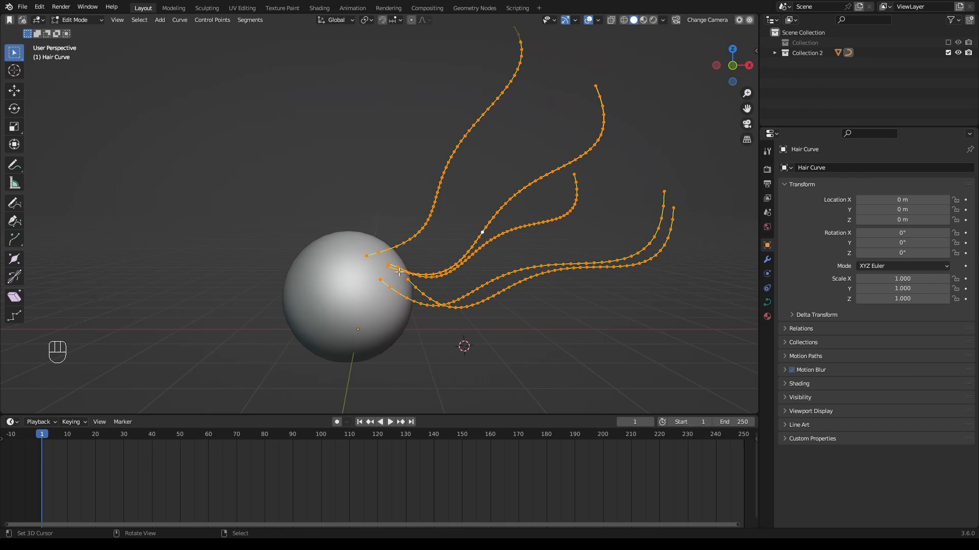
Step: Move one strand's root point where it meets the sphere, then return to Object Mode
{"action": "key", "text": "Tab"}
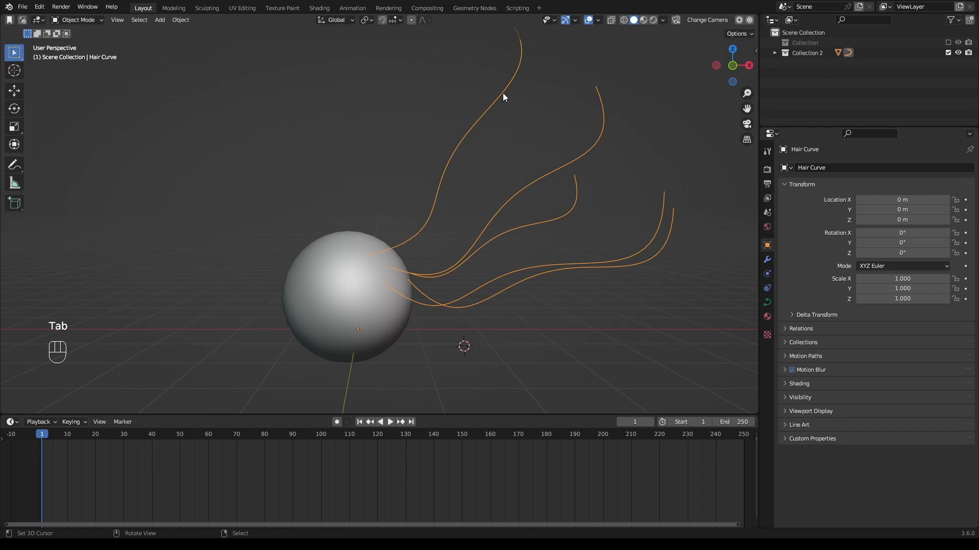
{"action": "scroll", "scroll_direction": "up", "scroll_amount": 3}
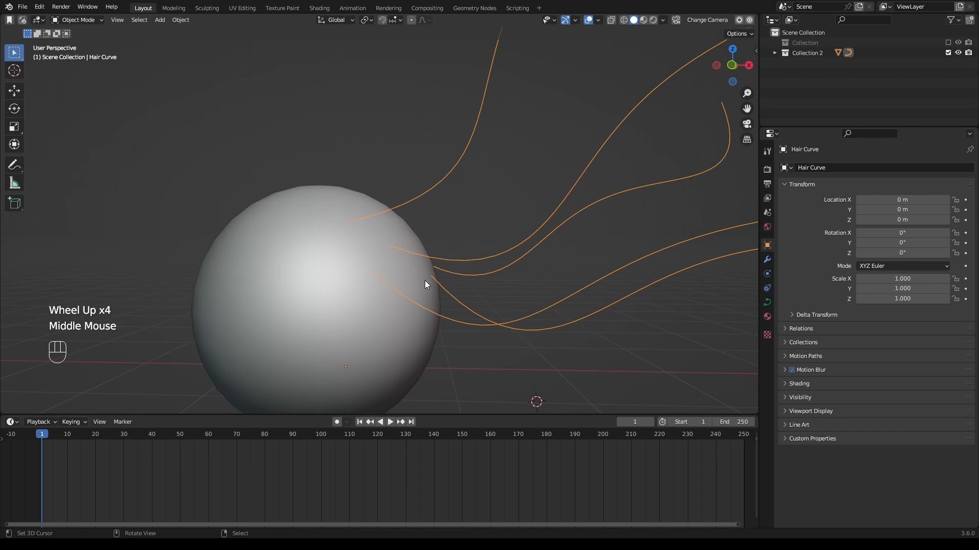
{"action": "key", "text": "Tab"}
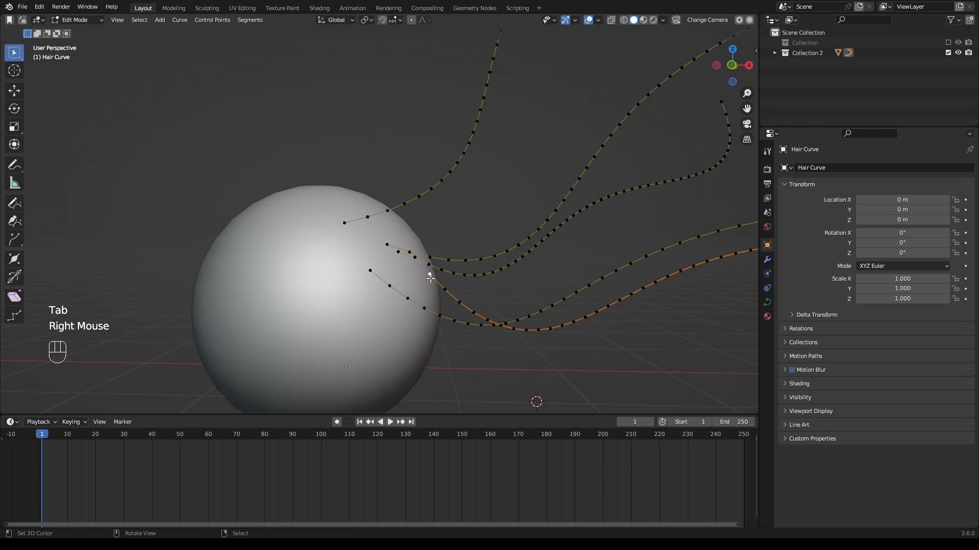
{"action": "left_click_drag", "start_coordinate": [437, 278], "coordinate": [436, 265]}
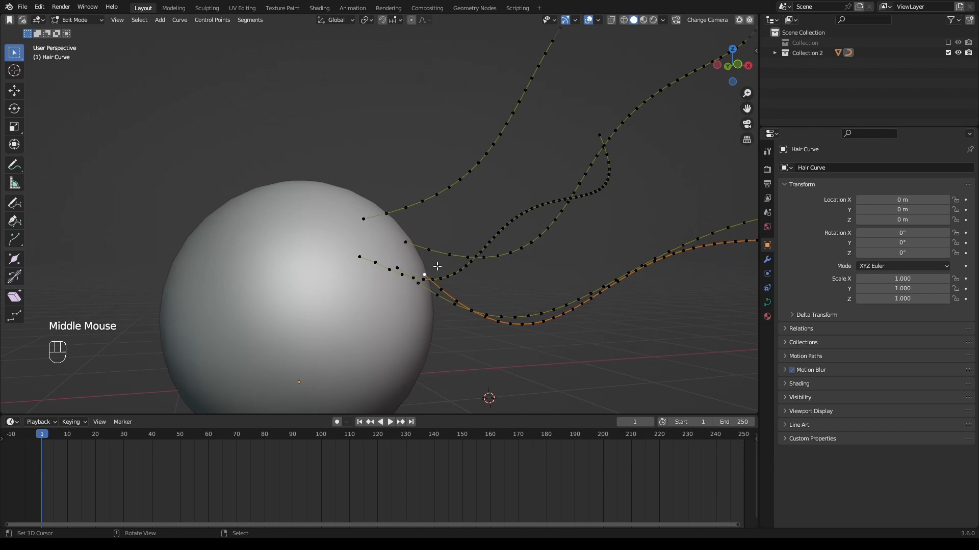
{"action": "key", "text": "g"}
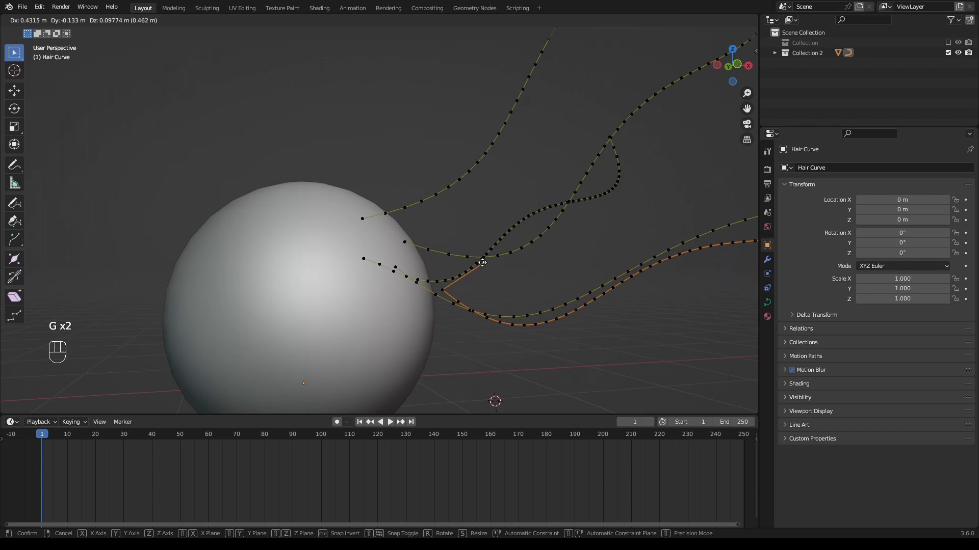
{"action": "key", "text": "Tab"}
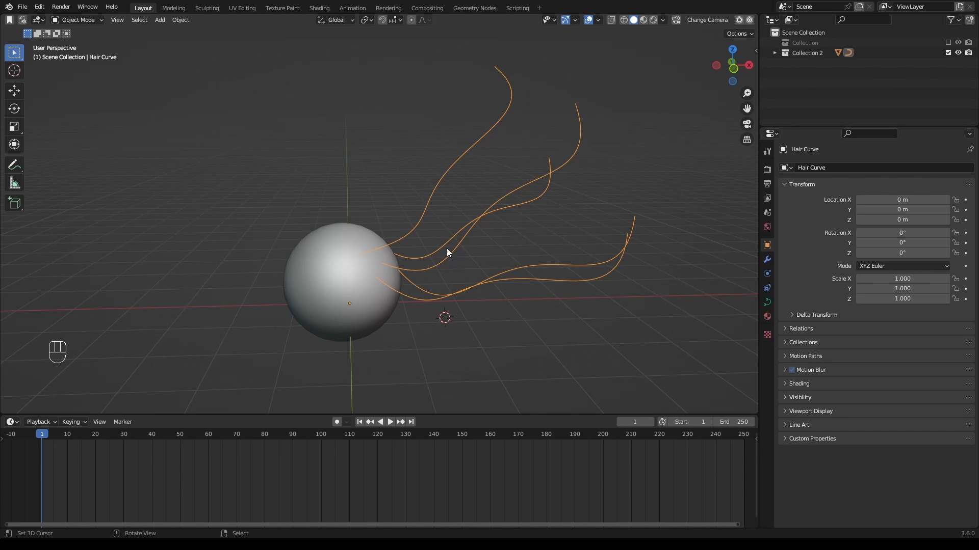
Step: Apply Scale to the hair curve and pick the sphere as the target
{"action": "key", "text": "ctrl+a"}
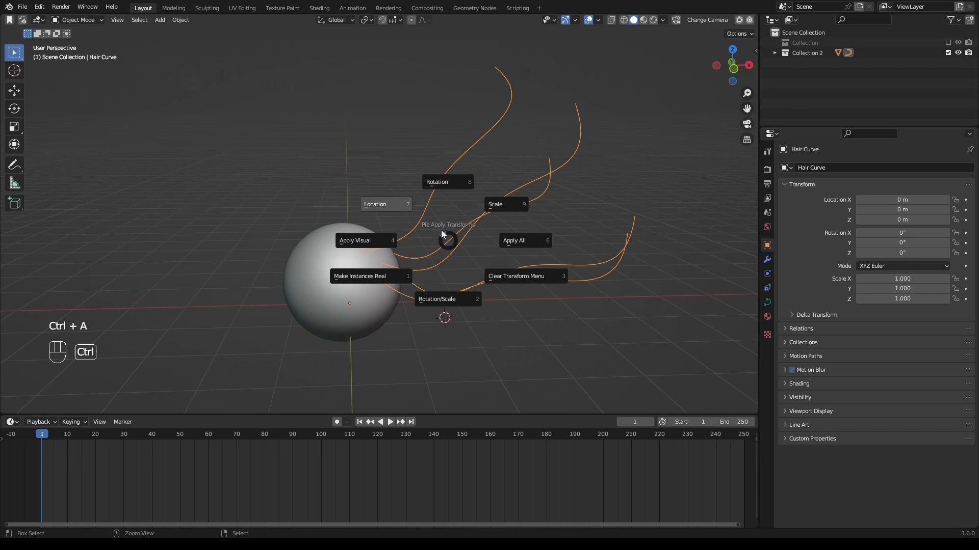
{"action": "left_click", "coordinate": [375, 204]}
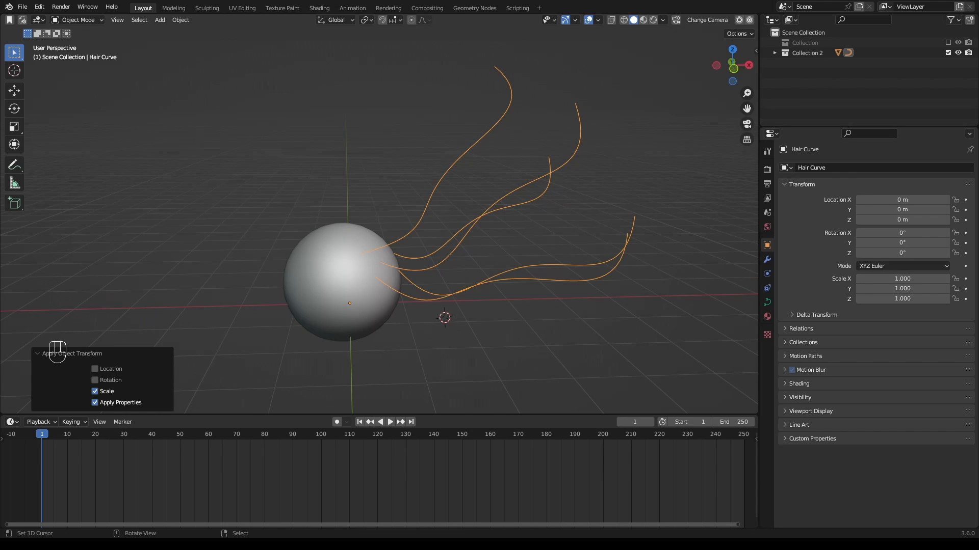
{"action": "right_click", "coordinate": [461, 240]}
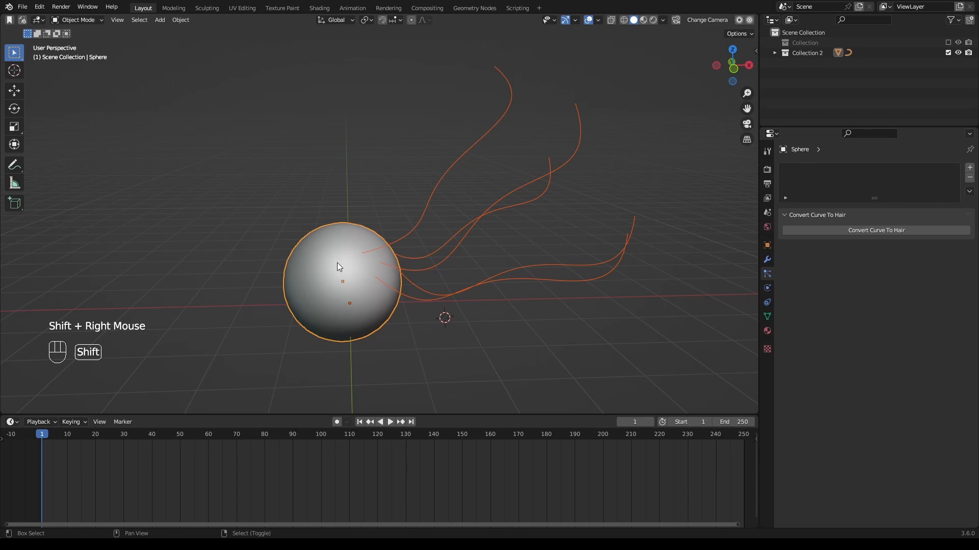
Step: Convert the curves into a five-strand hair particle system 'Hair Curve' on the sphere
{"action": "left_click", "coordinate": [875, 231]}
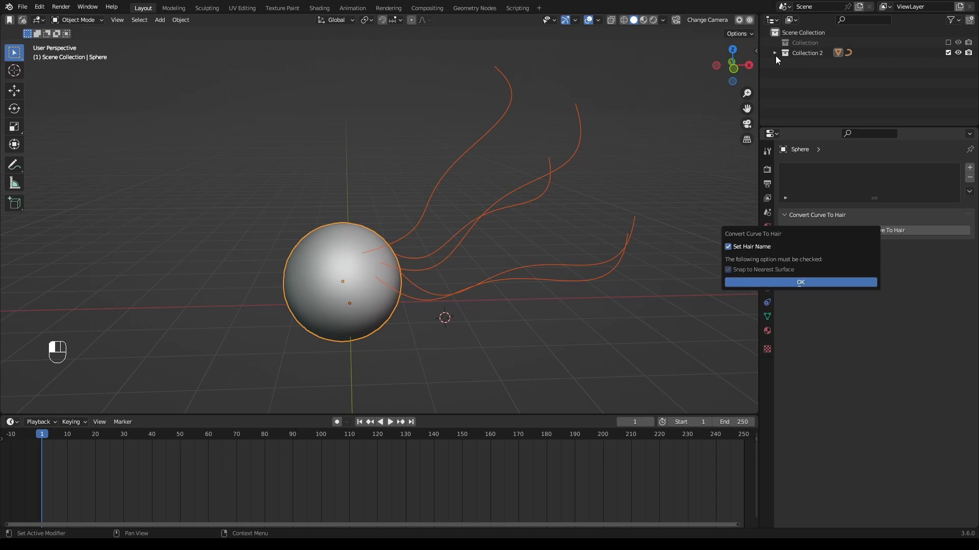
{"action": "left_click", "coordinate": [800, 282]}
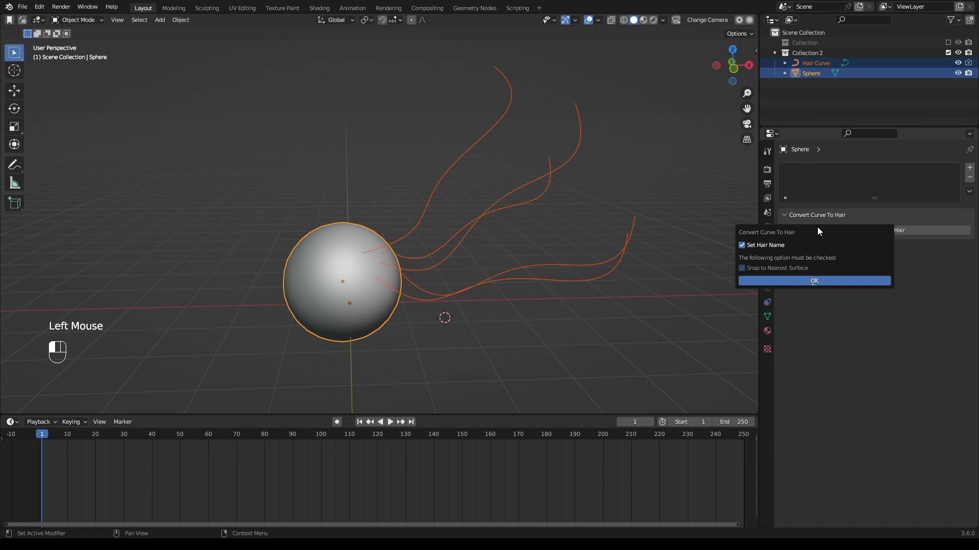
{"action": "mouse_move", "coordinate": [760, 250]}
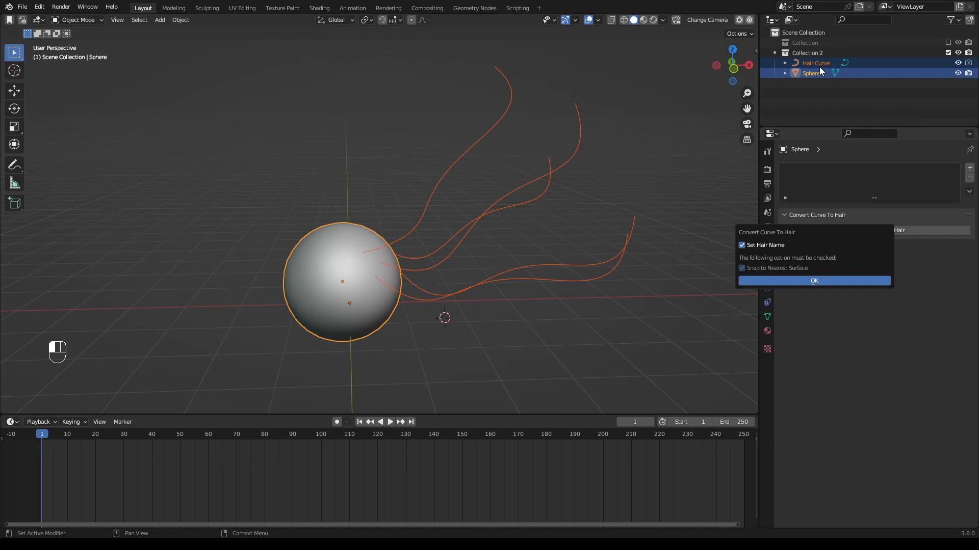
{"action": "left_click", "coordinate": [814, 280]}
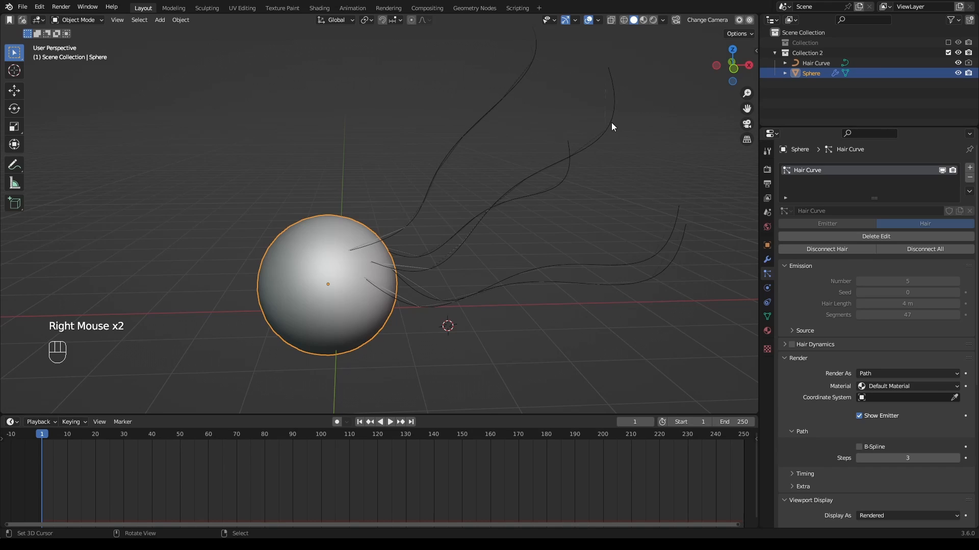
Step: Raise the sphere hair's Path Steps and viewport Strand Steps from 3 to 5
{"action": "scroll", "scroll_direction": "down", "scroll_amount": 3}
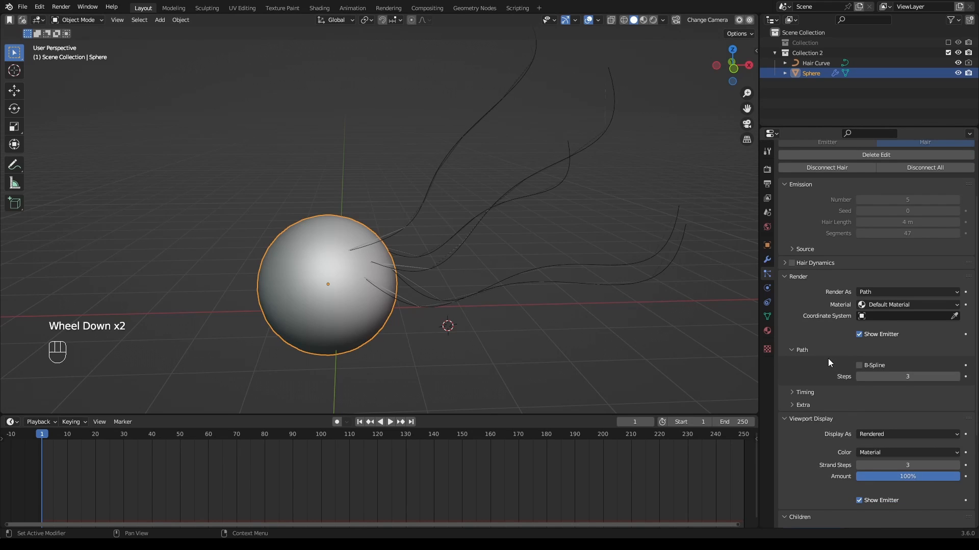
{"action": "scroll", "scroll_direction": "down", "scroll_amount": 3}
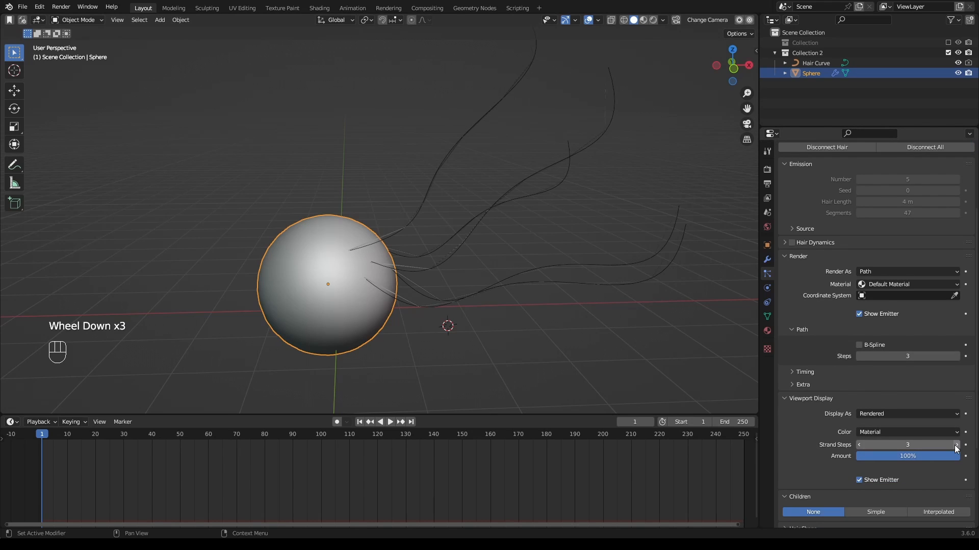
{"action": "left_click", "coordinate": [956, 444]}
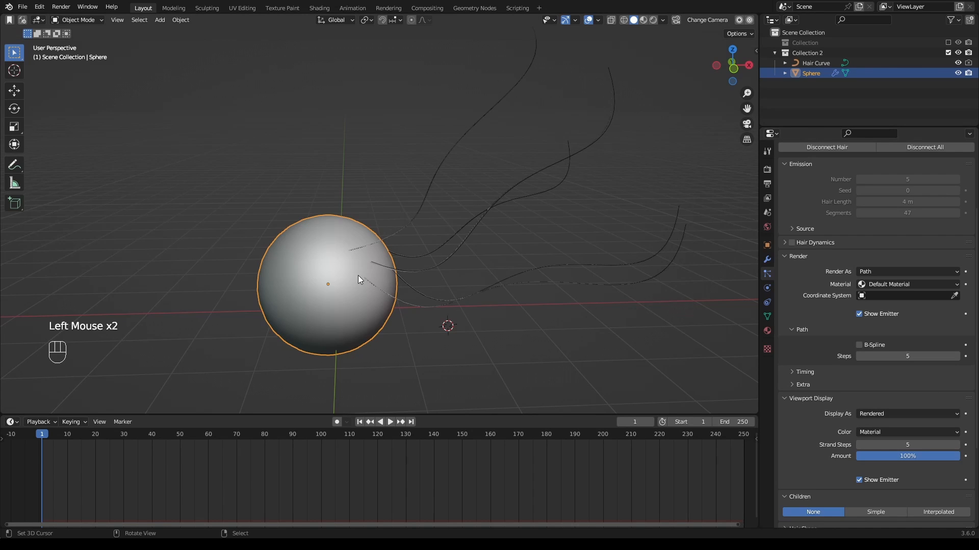
{"action": "left_click_drag", "start_coordinate": [359, 279], "coordinate": [402, 297]}
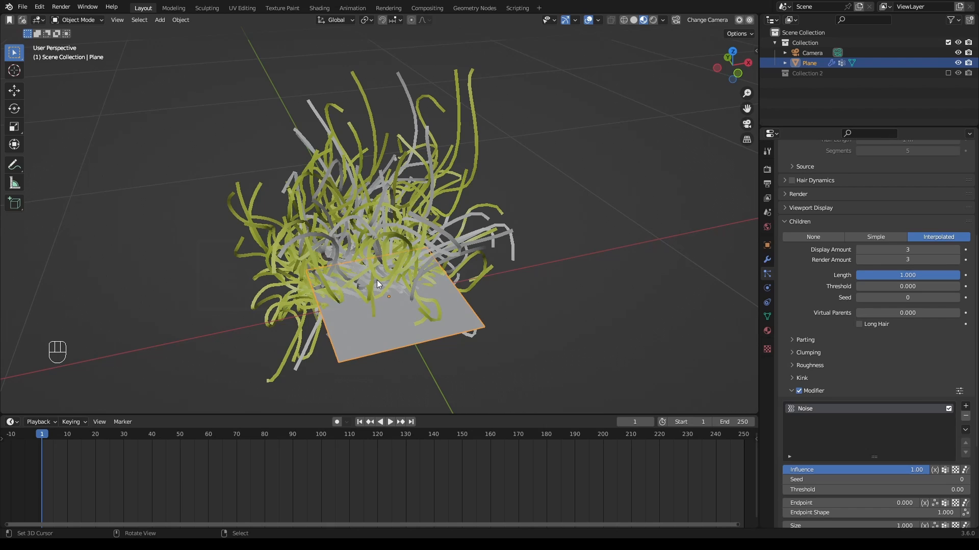
Step: Pan and zoom across the hairy plane, then enter Particle Edit mode to see the guides
{"action": "left_click_drag", "start_coordinate": [375, 281], "coordinate": [418, 265]}
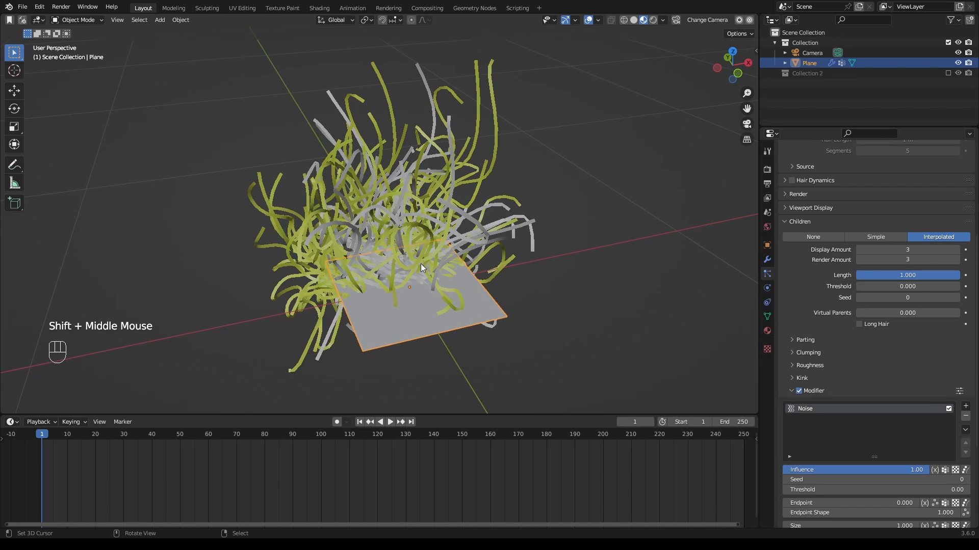
{"action": "scroll", "scroll_direction": "down", "scroll_amount": 3}
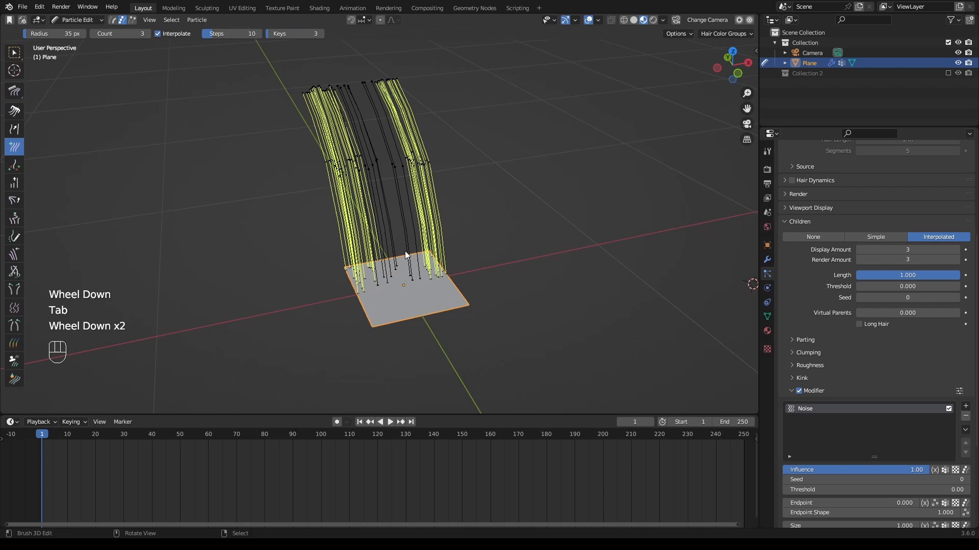
{"action": "key", "text": "Tab"}
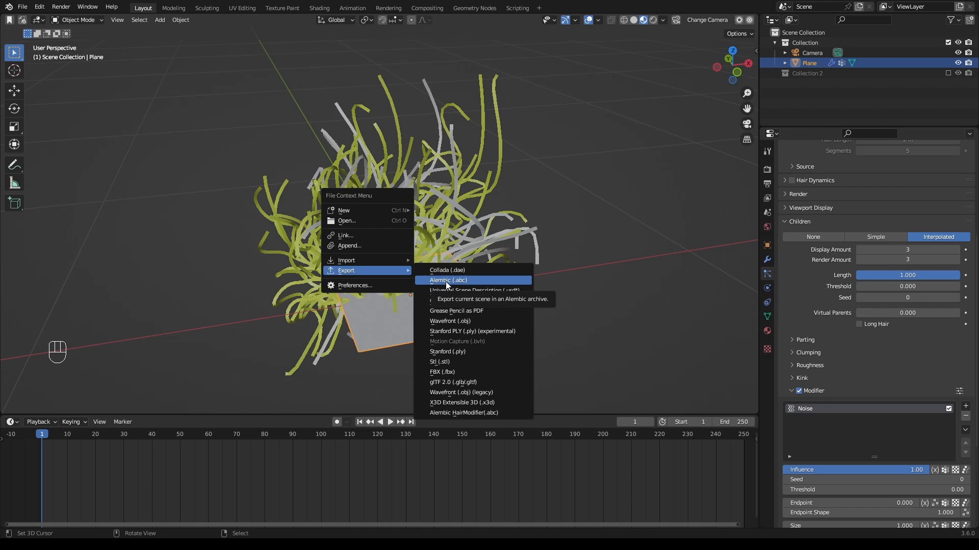
Step: Import the exported Alembic file, then select Plane.001 in the Outliner and zoom in
{"action": "left_click", "coordinate": [447, 280]}
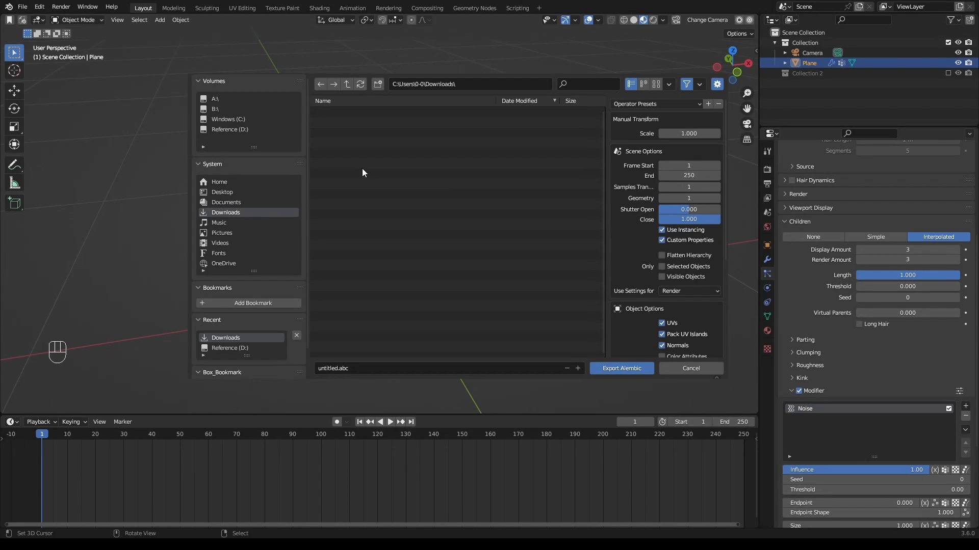
{"action": "double_click", "coordinate": [688, 176]}
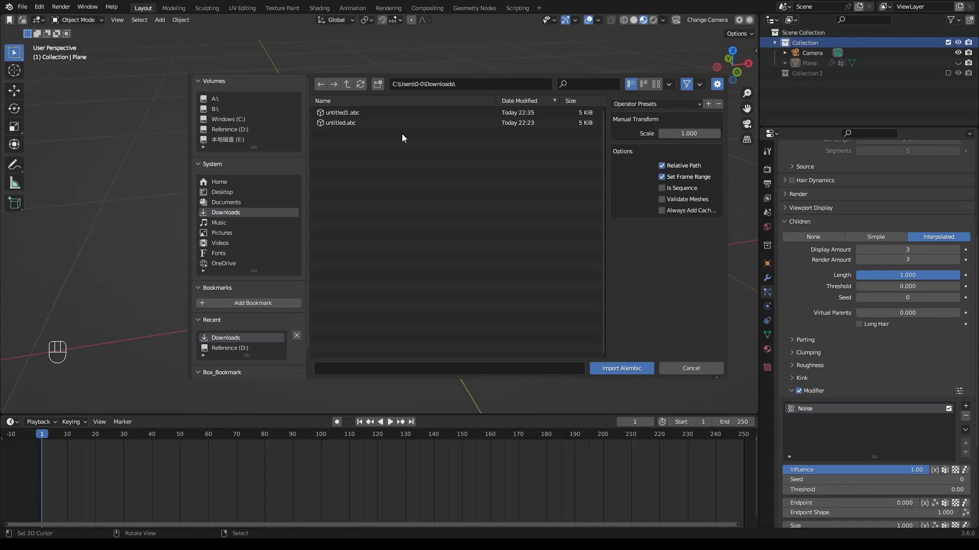
{"action": "left_click", "coordinate": [620, 368]}
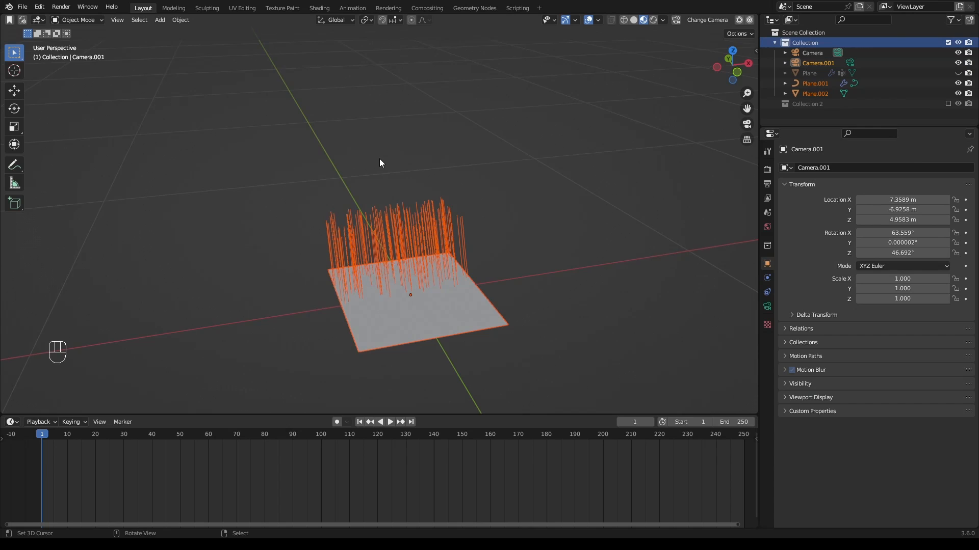
{"action": "scroll", "scroll_direction": "up", "scroll_amount": 3}
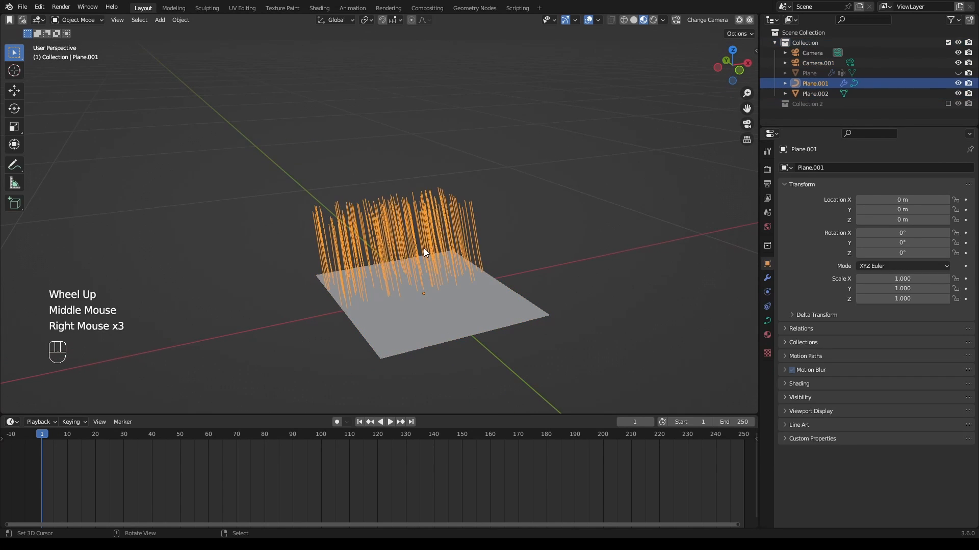
{"action": "left_click", "coordinate": [814, 92]}
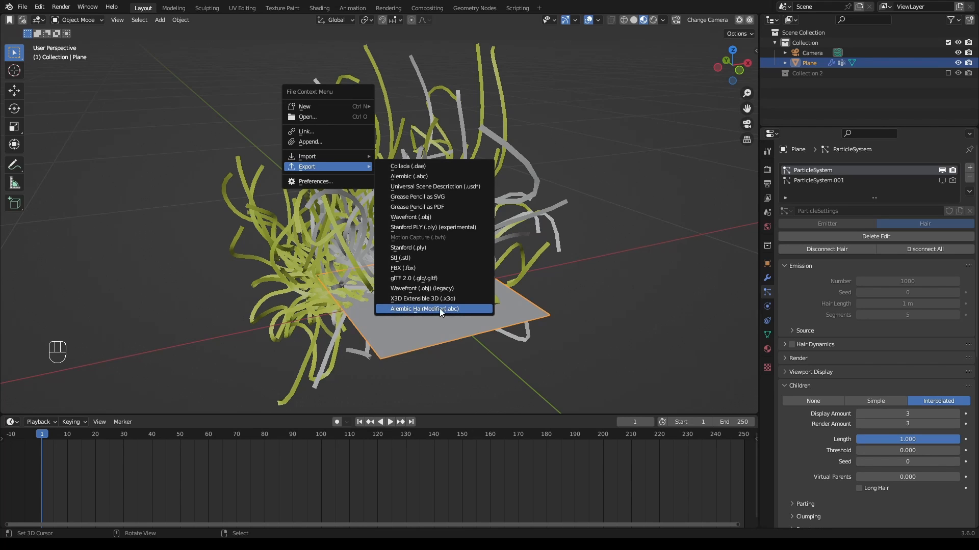
Step: Export the hair as Alembic HairModifier with End frame 1 to untitled1.abc
{"action": "left_click", "coordinate": [424, 309]}
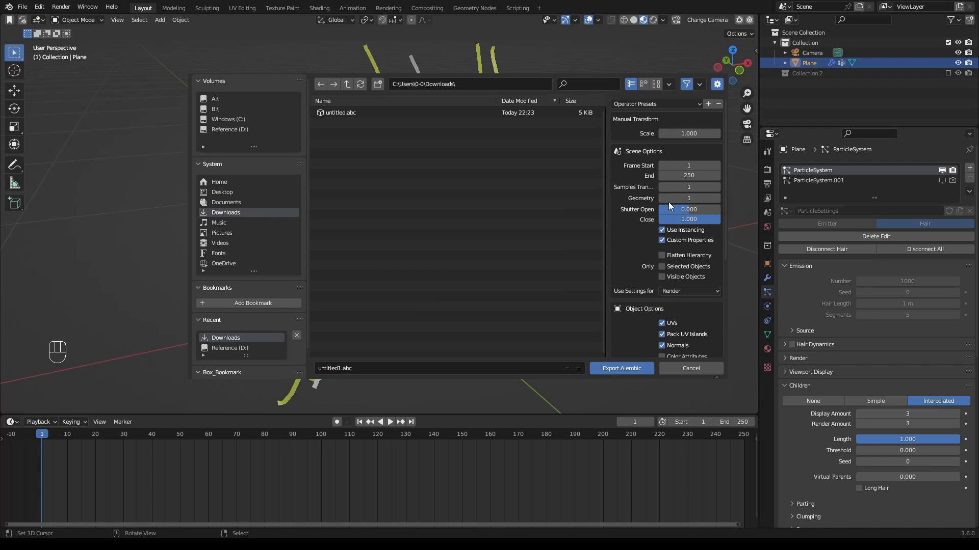
{"action": "left_click", "coordinate": [688, 175]}
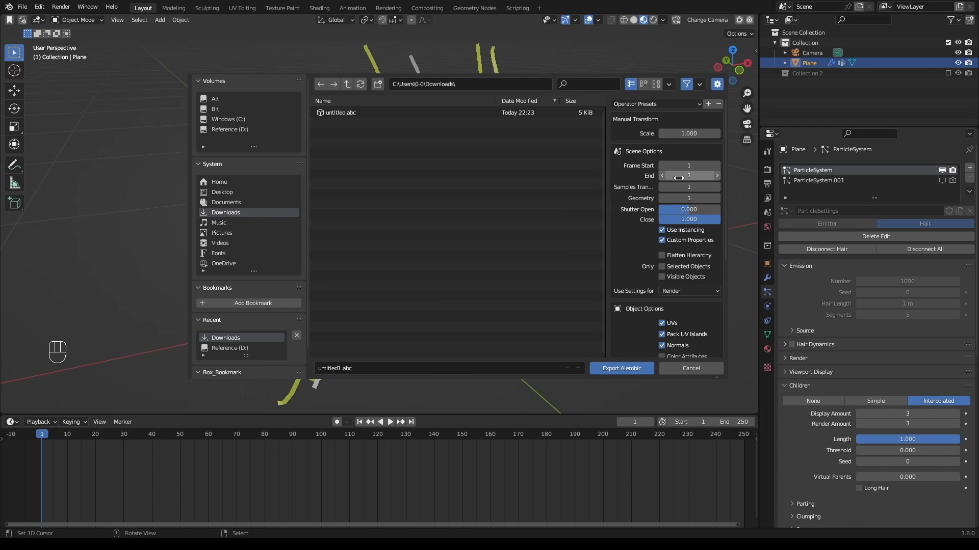
{"action": "left_click", "coordinate": [689, 368]}
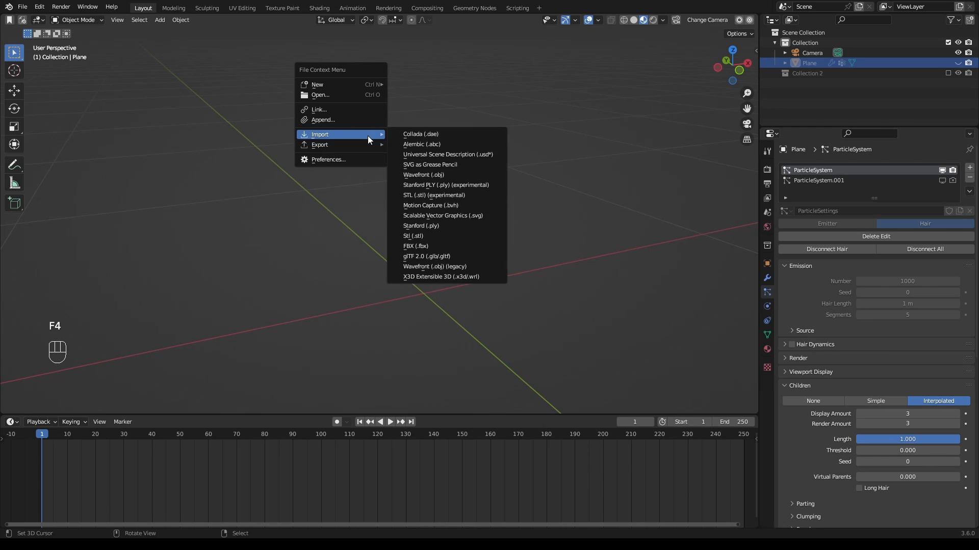
Step: Import untitled1.abc and toggle Outliner visibility to show only the original Plane
{"action": "left_click", "coordinate": [422, 144]}
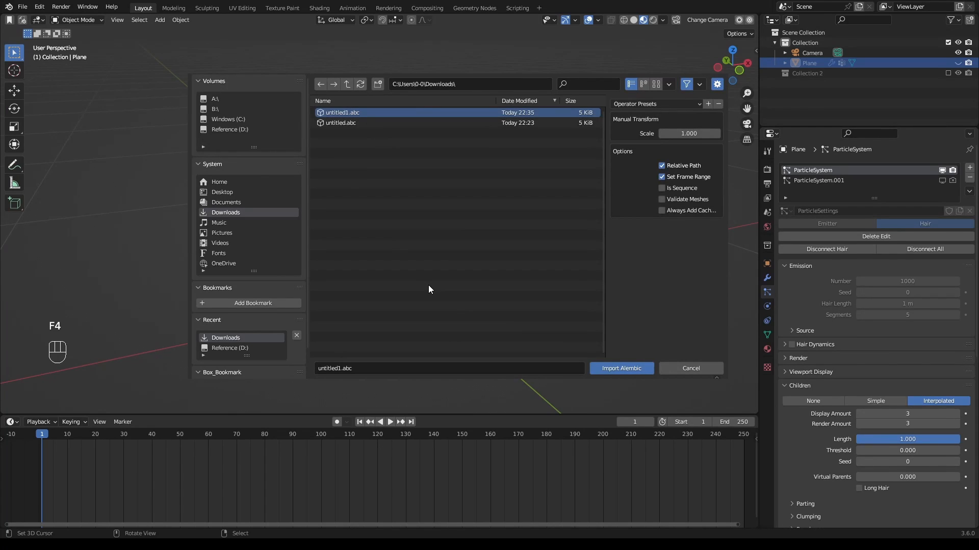
{"action": "left_click", "coordinate": [621, 368]}
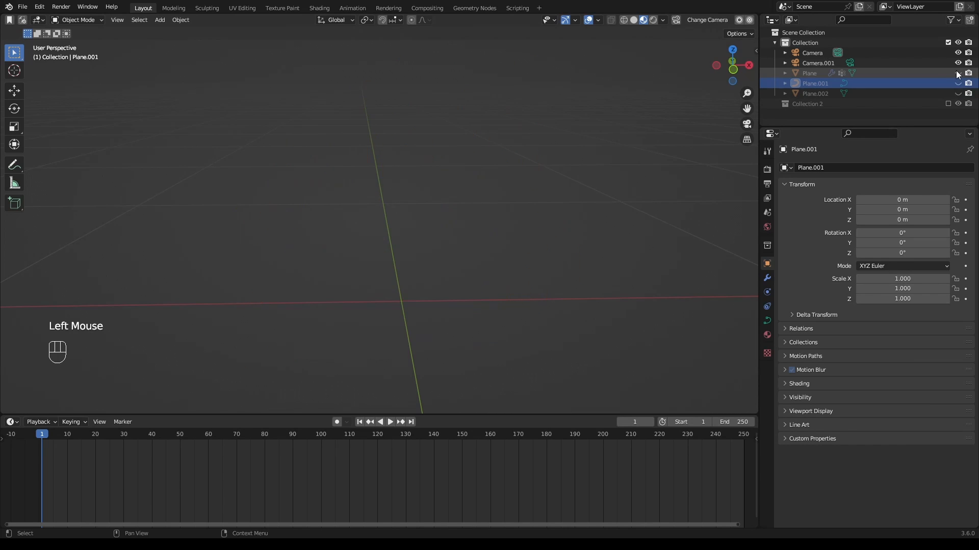
{"action": "left_click", "coordinate": [810, 72]}
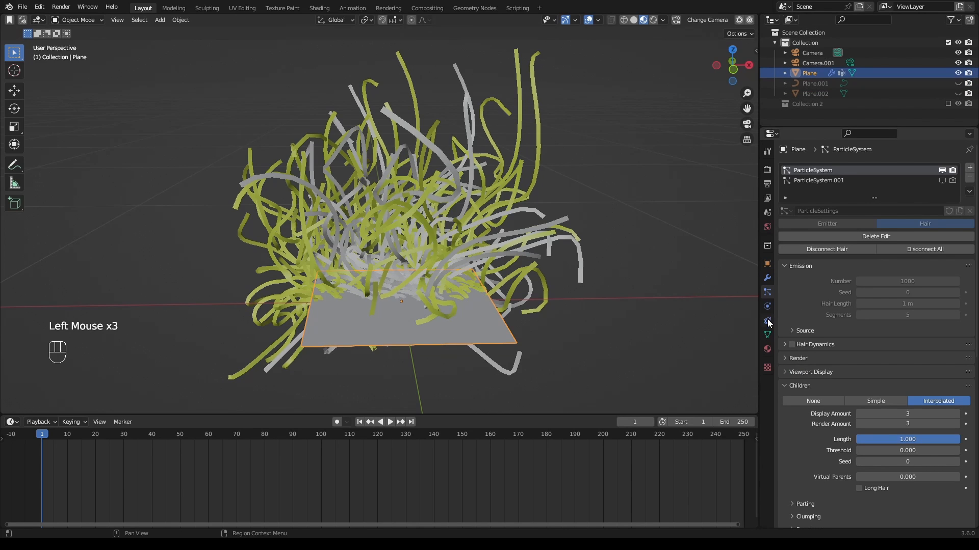
Step: Expand the hair Render panel, showing Path rendering with 5 path steps
{"action": "left_click", "coordinate": [797, 357]}
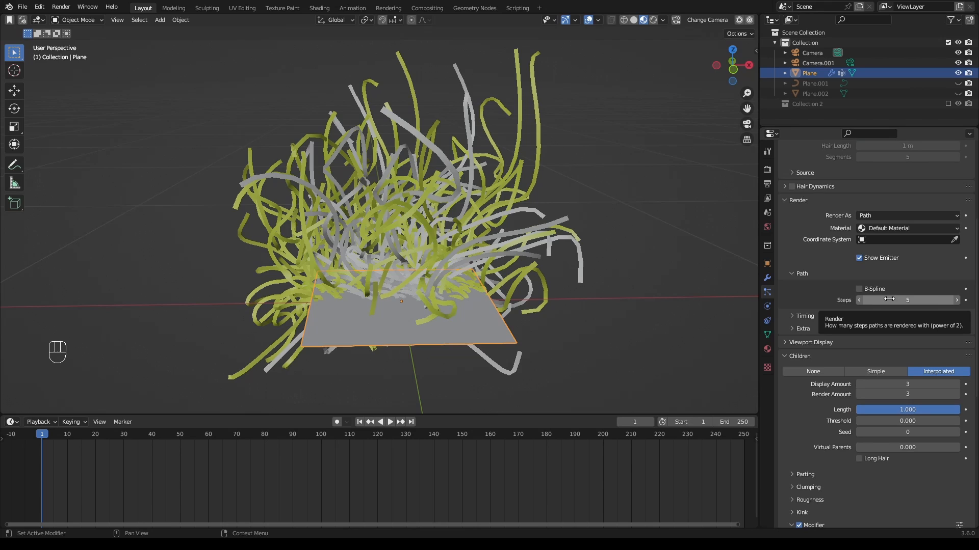
{"action": "mouse_move", "coordinate": [959, 305]}
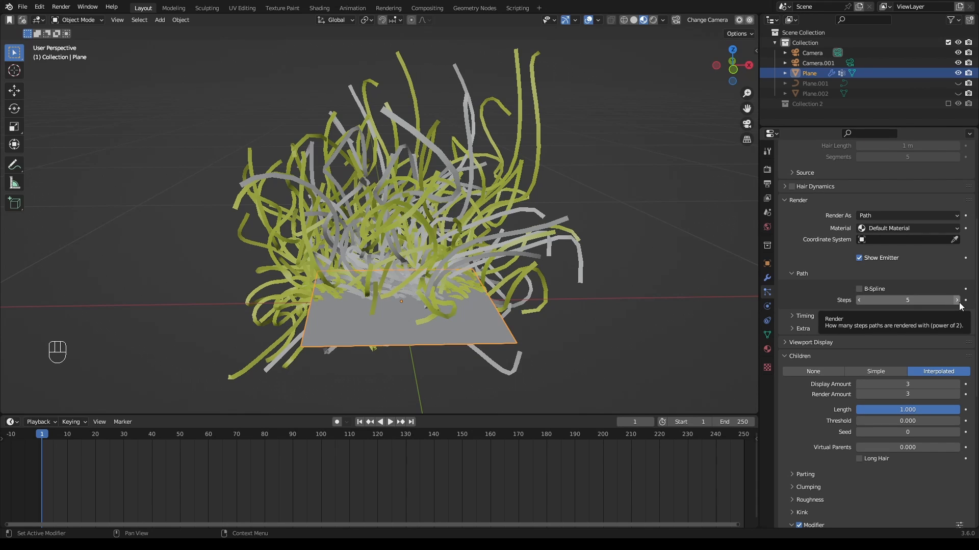
{"action": "mouse_move", "coordinate": [402, 283]}
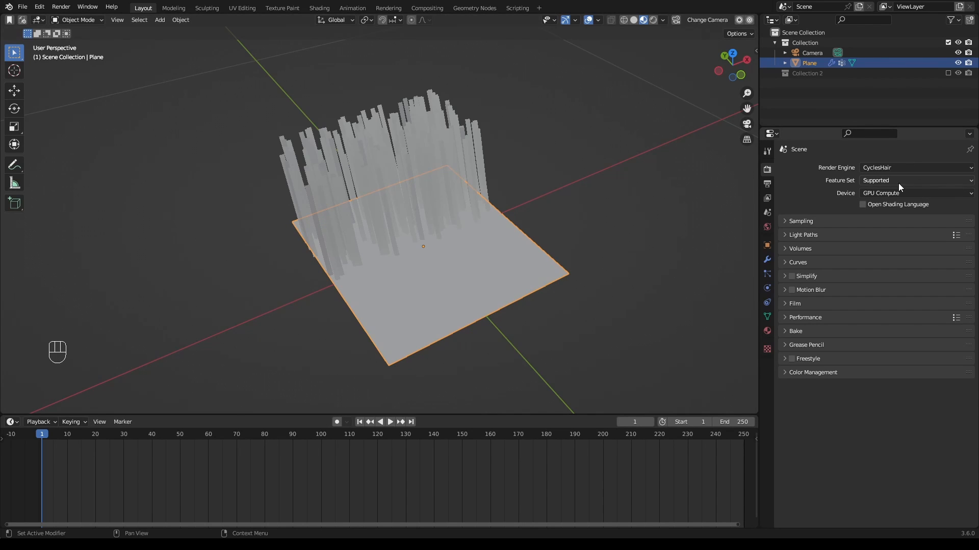
Step: Switch the render engine to Cycles, then back to CyclesHair
{"action": "left_click", "coordinate": [914, 167]}
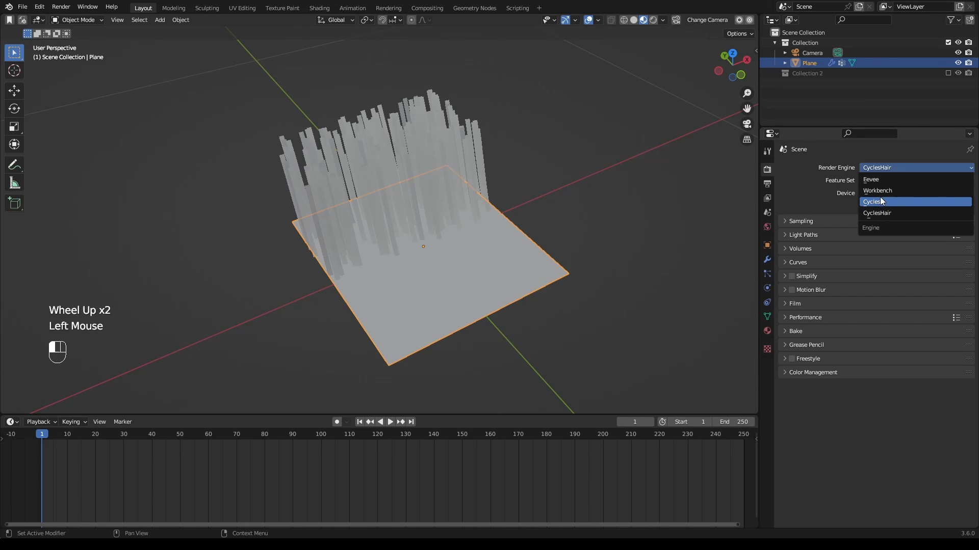
{"action": "left_click", "coordinate": [873, 201]}
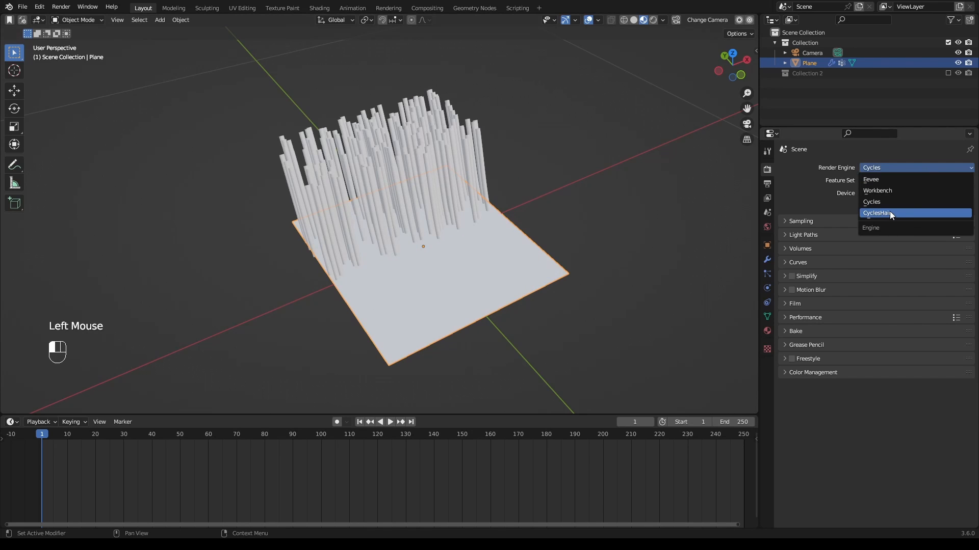
{"action": "left_click", "coordinate": [876, 213]}
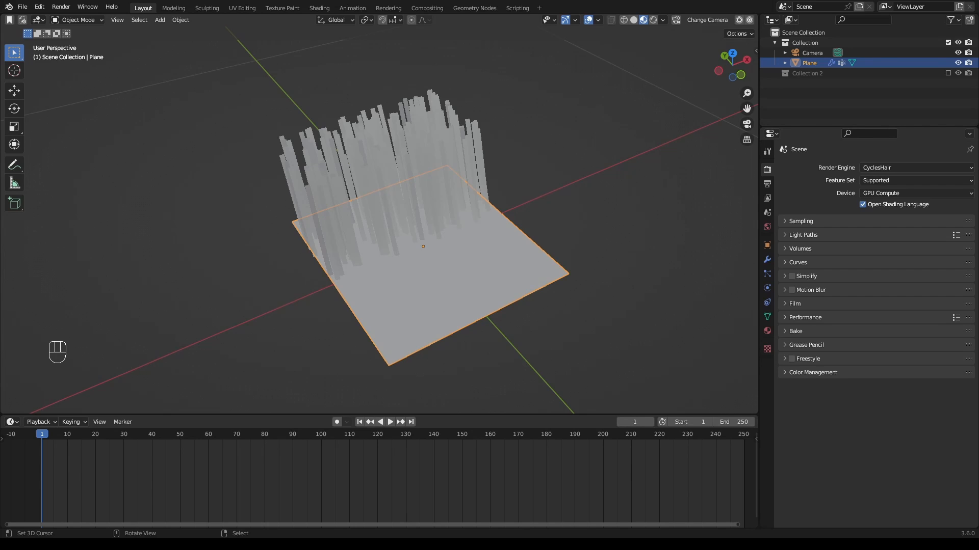
{"action": "key", "text": "z"}
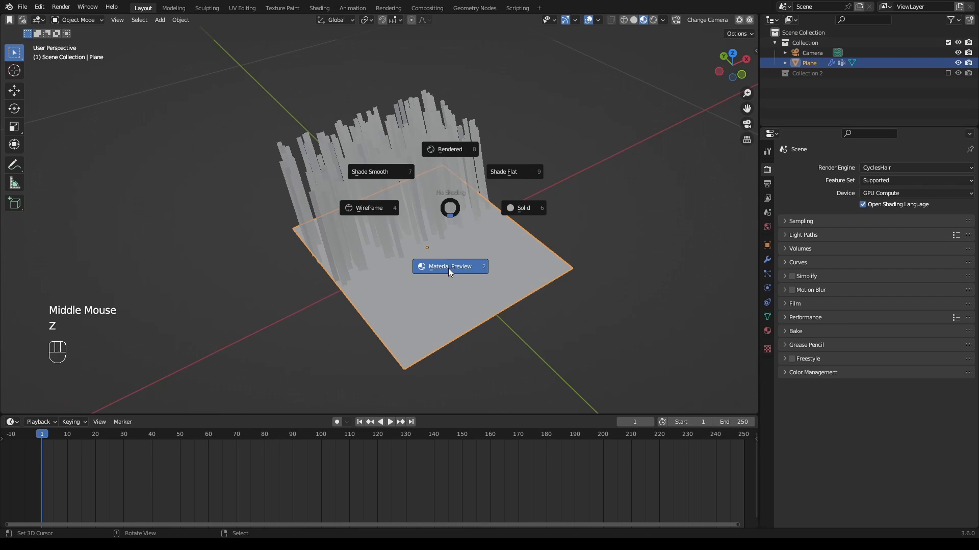
{"action": "left_click", "coordinate": [449, 267]}
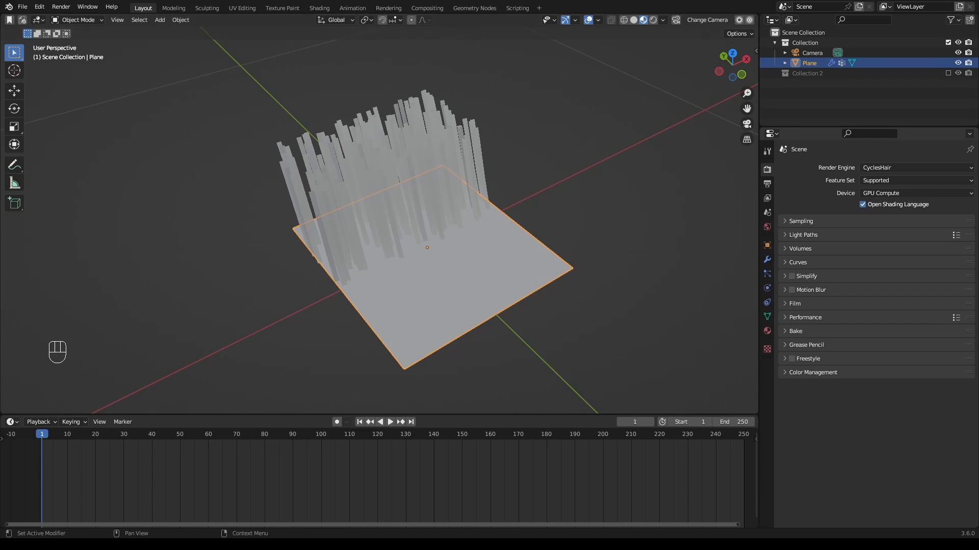
{"action": "left_click", "coordinate": [767, 273]}
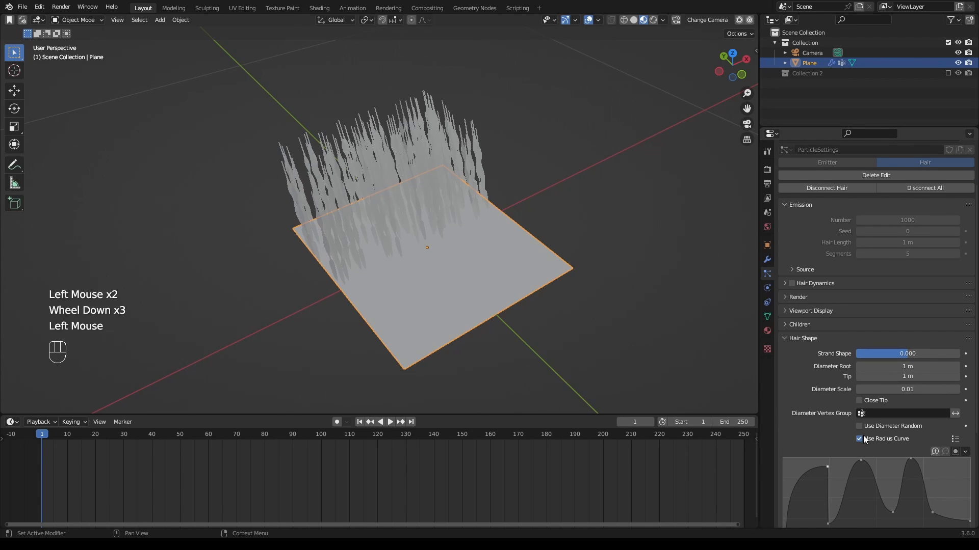
Step: Enable random strand diameter (seed 32, threshold 0.54), then enter Particle Edit mode
{"action": "left_click", "coordinate": [860, 438]}
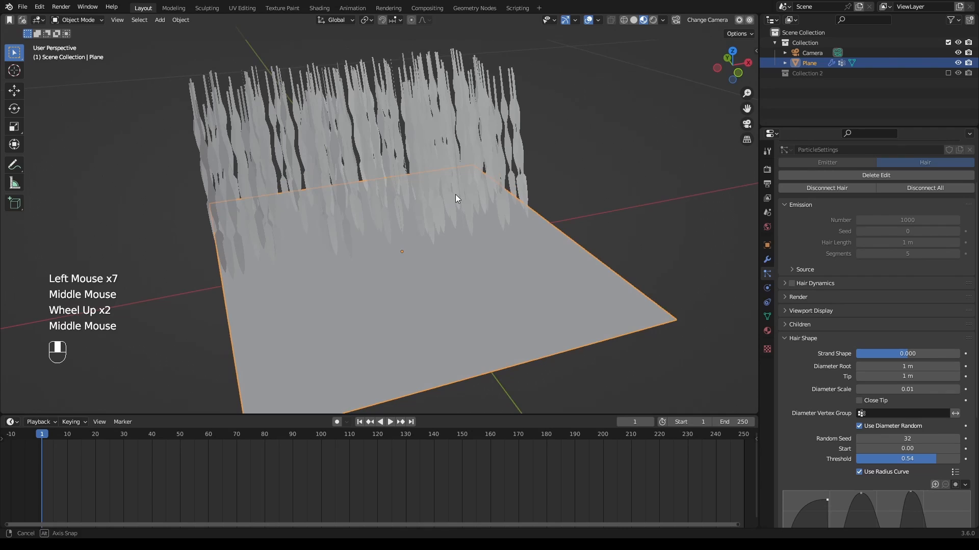
{"action": "key", "text": "z"}
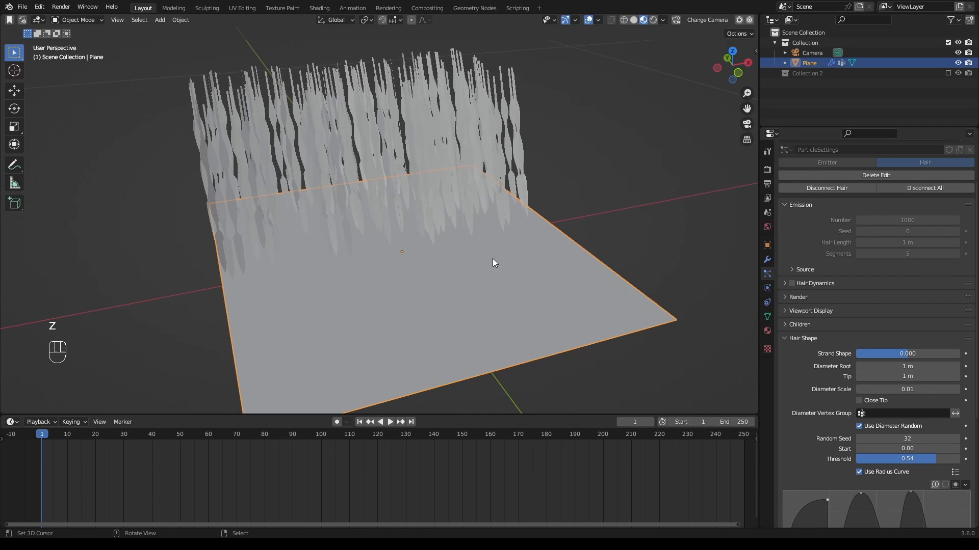
{"action": "key", "text": "Tab"}
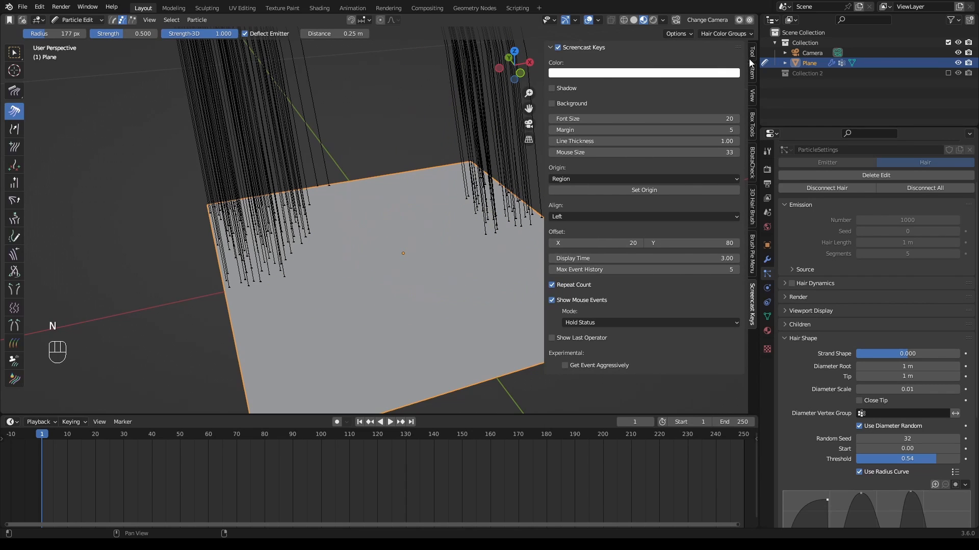
Step: Return to Object Mode to view the yellow-colored hair strands
{"action": "scroll", "scroll_direction": "down", "scroll_amount": 3}
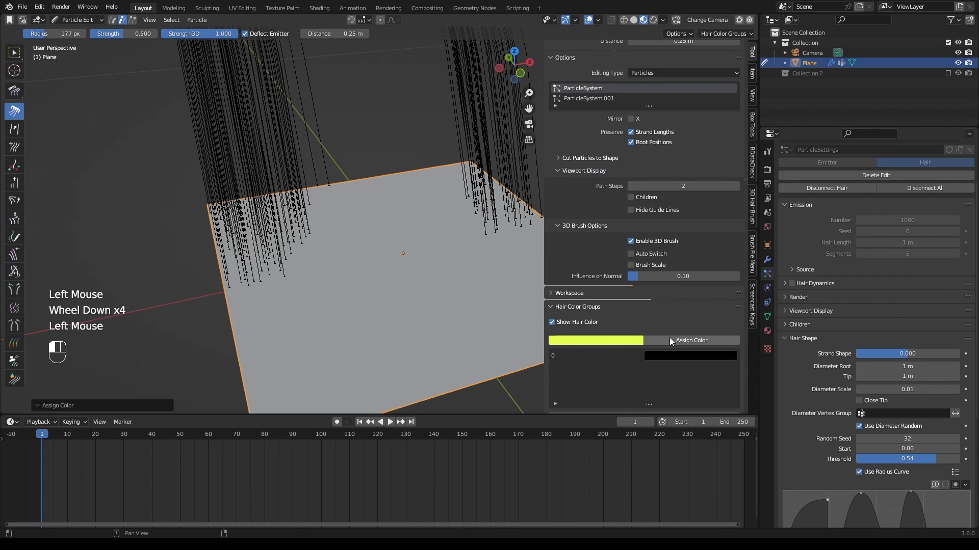
{"action": "mouse_move", "coordinate": [476, 226]}
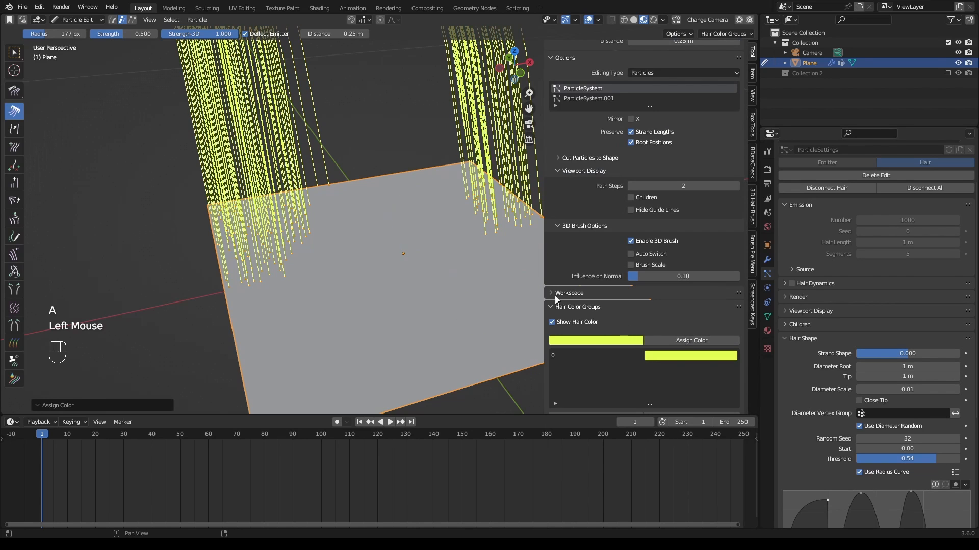
{"action": "key", "text": "Tab"}
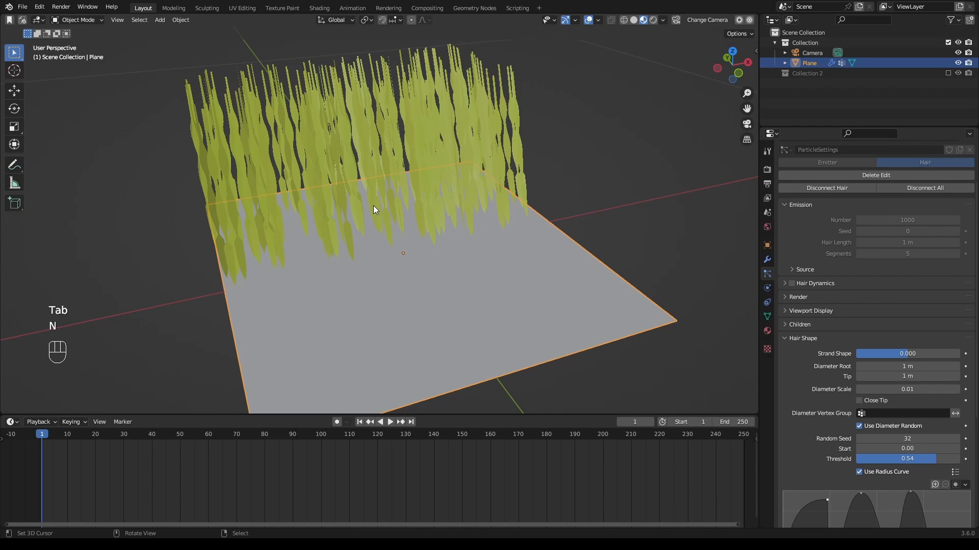